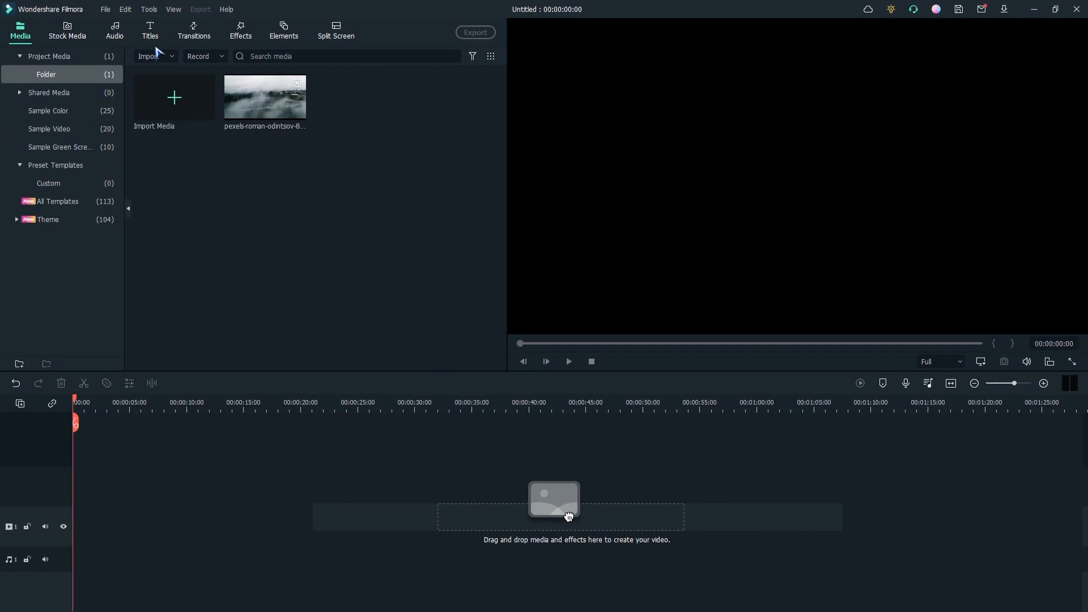
# - Add Default Title to the timeline and park the playhead over it so YOUR TITLE HERE previews
pyautogui.click(150, 31)
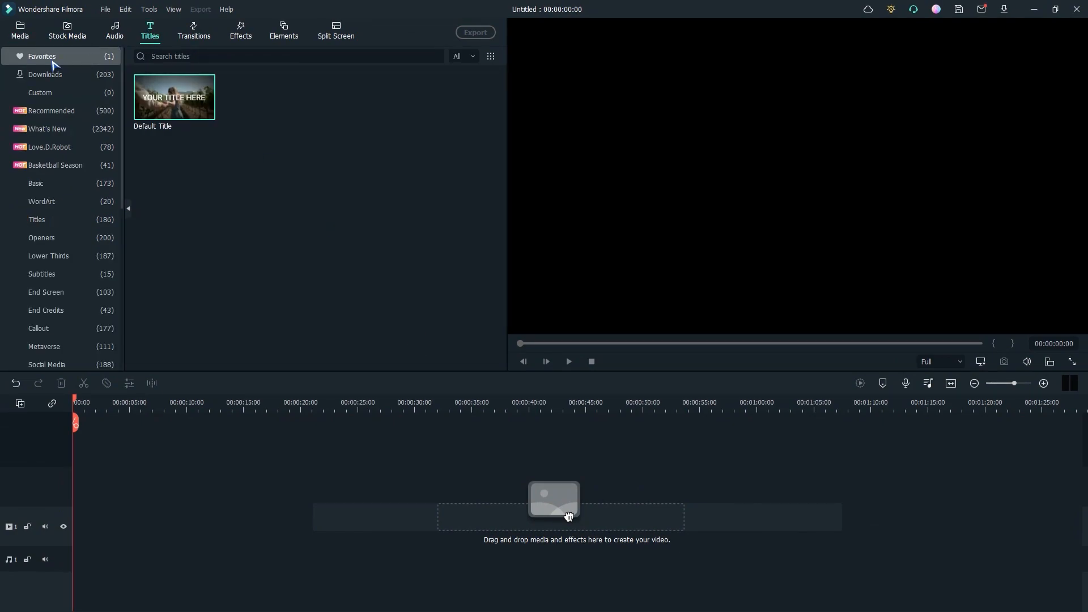
pyautogui.moveTo(173, 95)
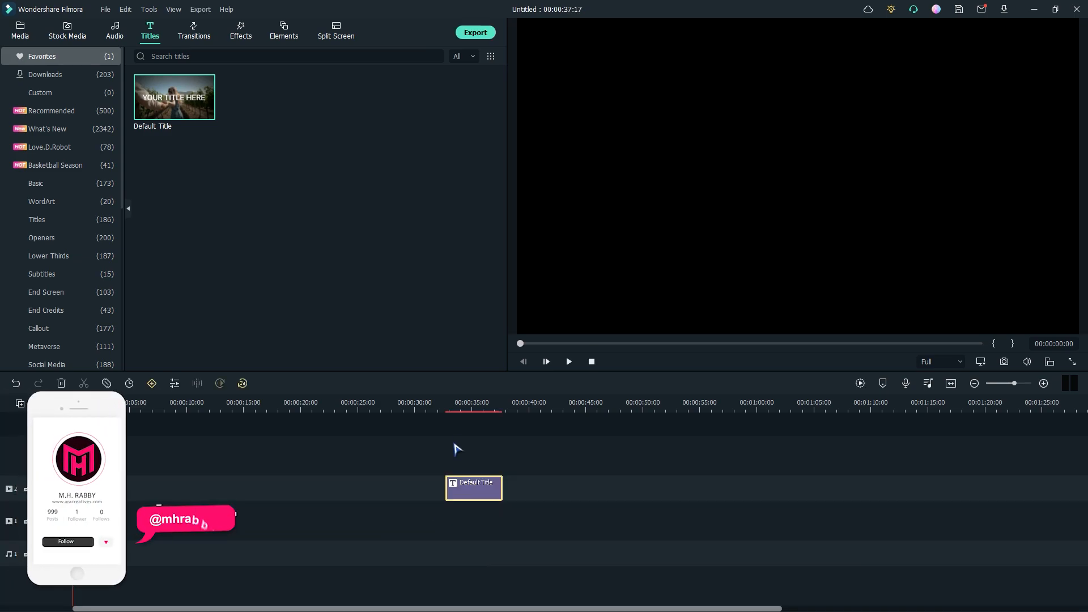
pyautogui.click(475, 401)
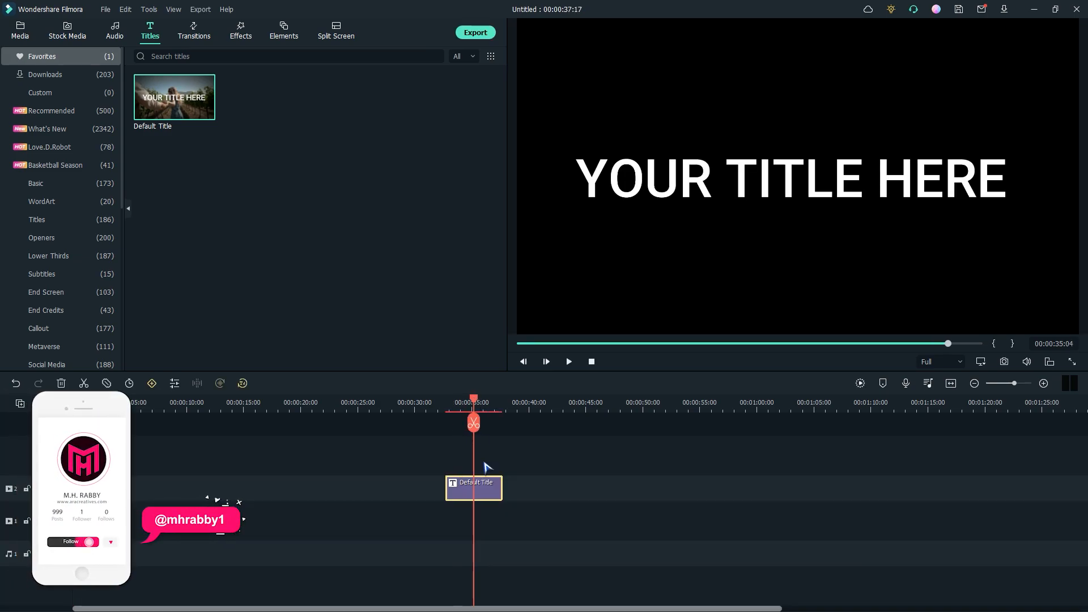
# - Edit the title text to CINEMATIC TITLE at font size 40 with Text Space 13
pyautogui.doubleClick(474, 487)
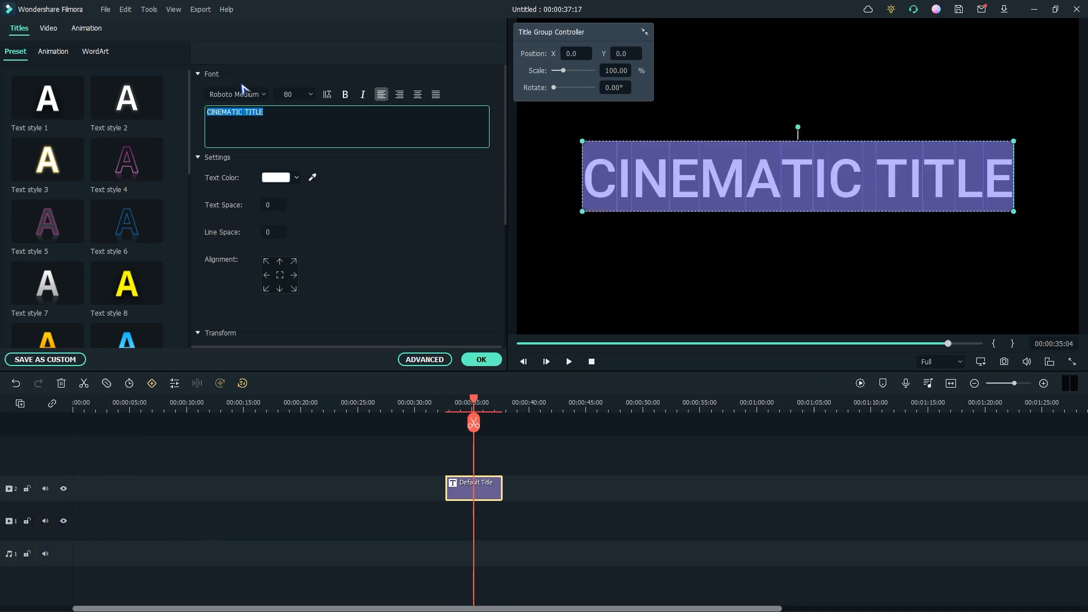
pyautogui.click(310, 94)
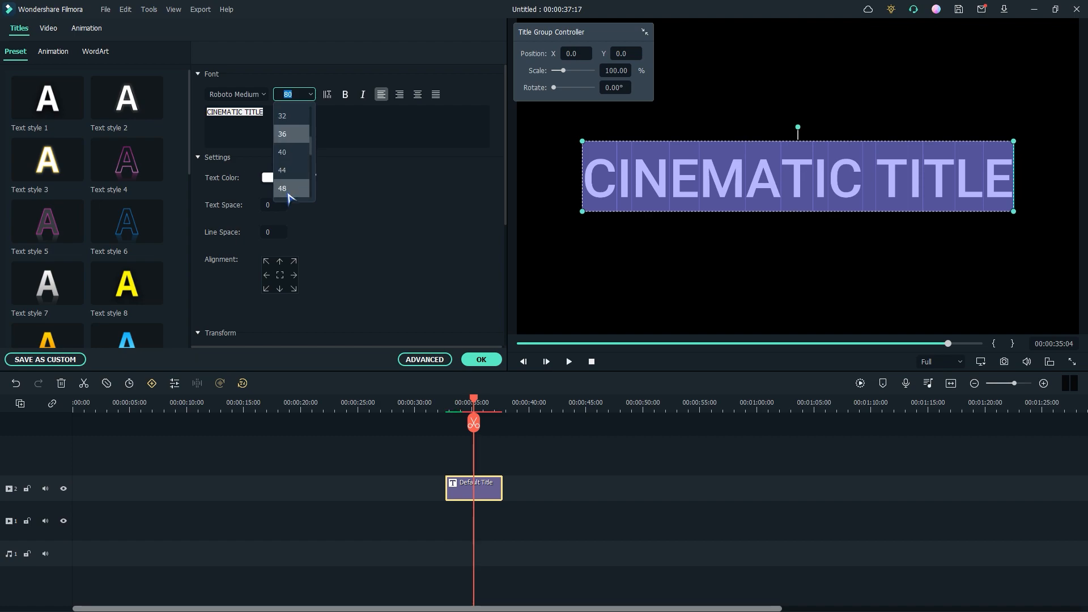
pyautogui.click(282, 152)
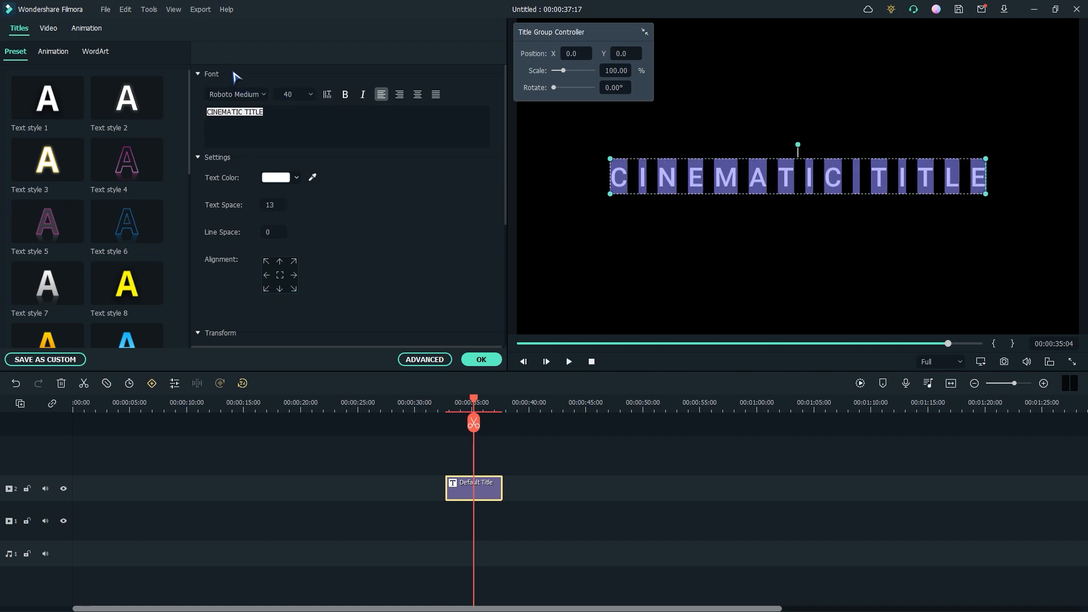
# - Choose a UniSans font for the title and reduce its scale to about 64%
pyautogui.click(235, 94)
pyautogui.write('Uni')
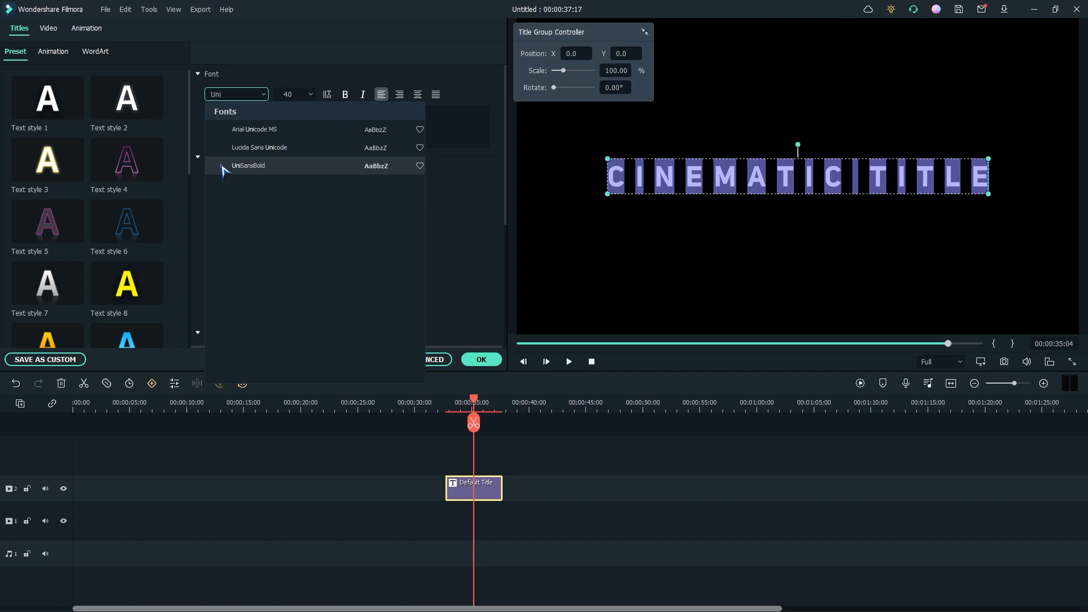
pyautogui.click(221, 166)
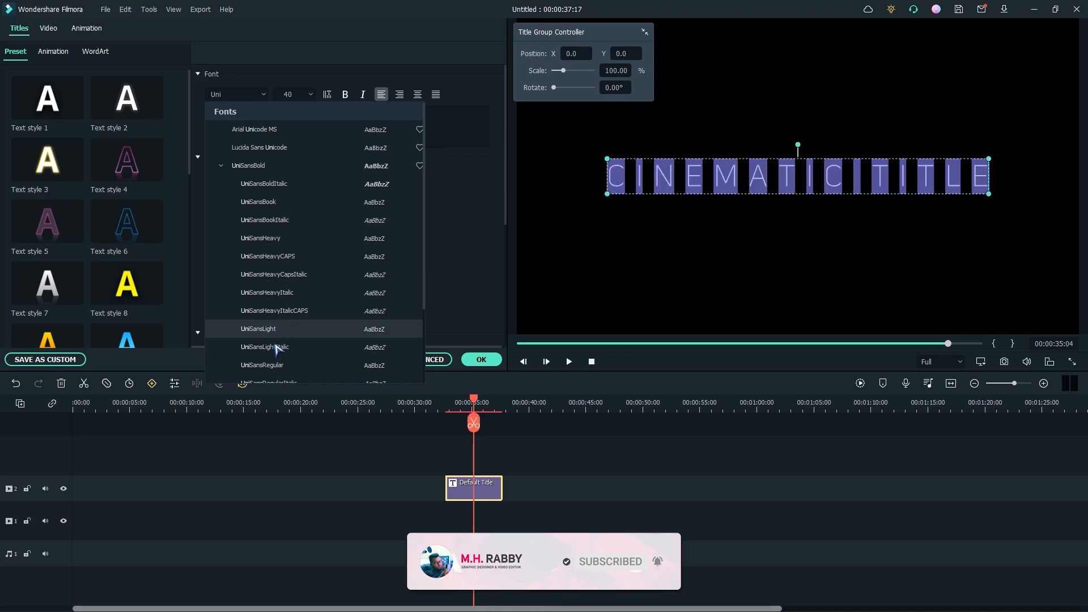
pyautogui.scroll(-3)
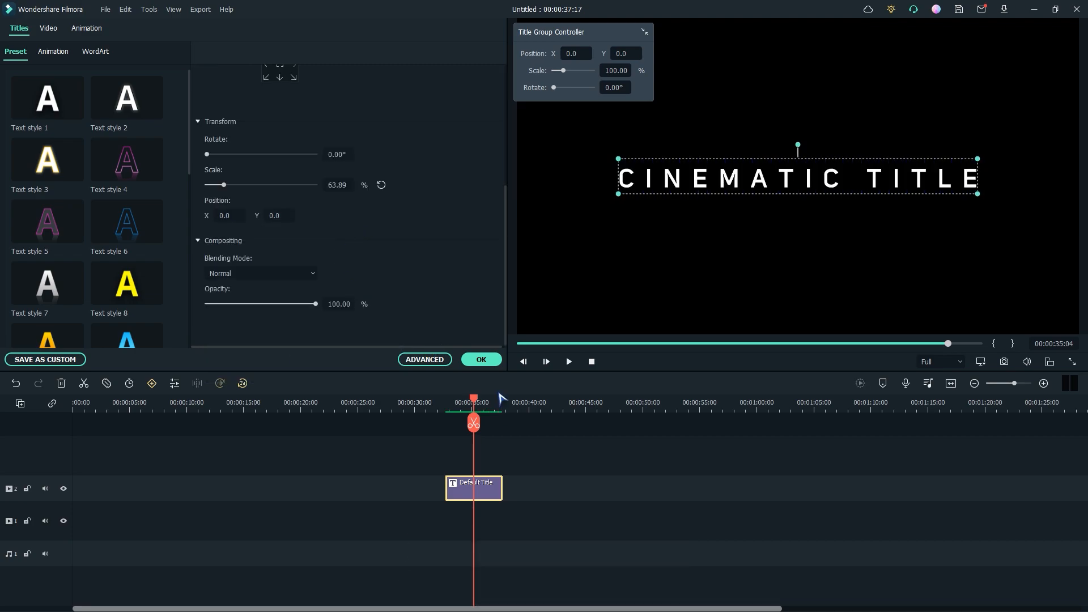
# - In Advanced editing, add a WONDERSHARE FILMORA text line and position it below the title at smaller scale
pyautogui.click(424, 359)
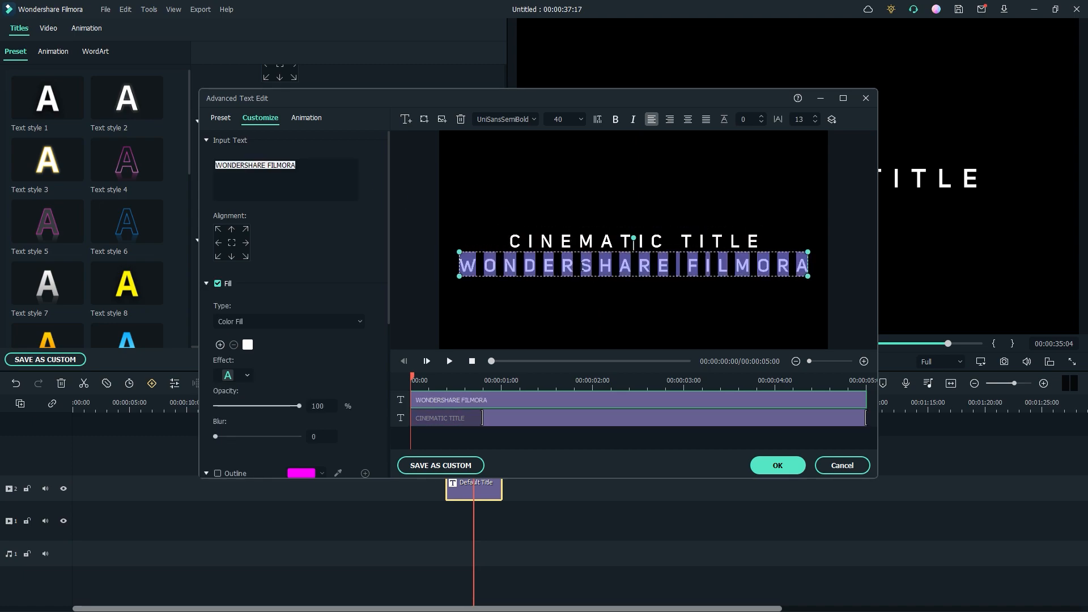
pyautogui.click(579, 119)
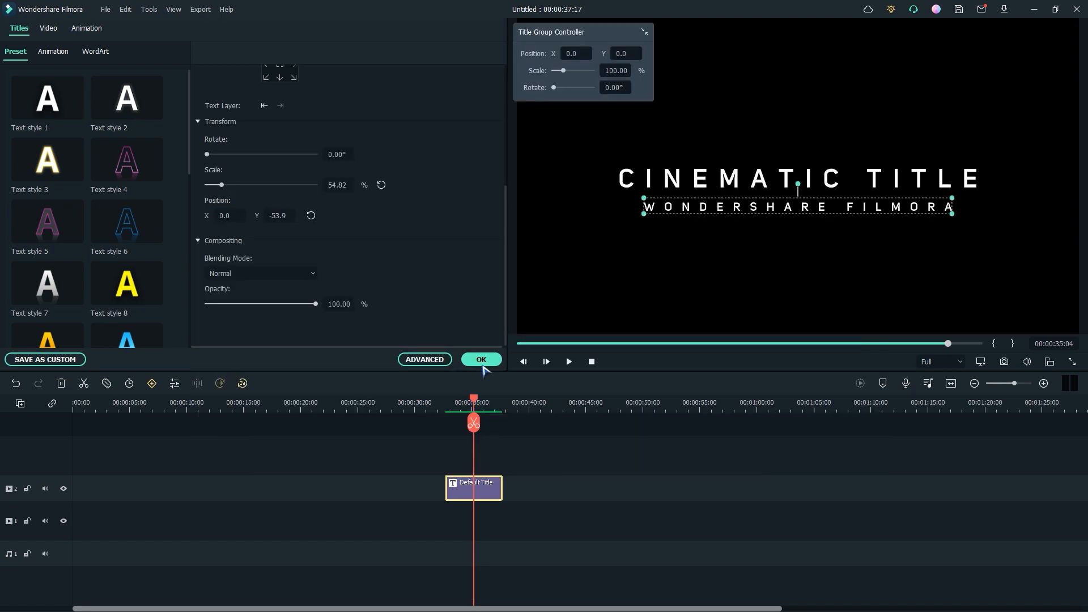
# - Confirm the title and capture it as a snapshot into the media library
pyautogui.click(480, 359)
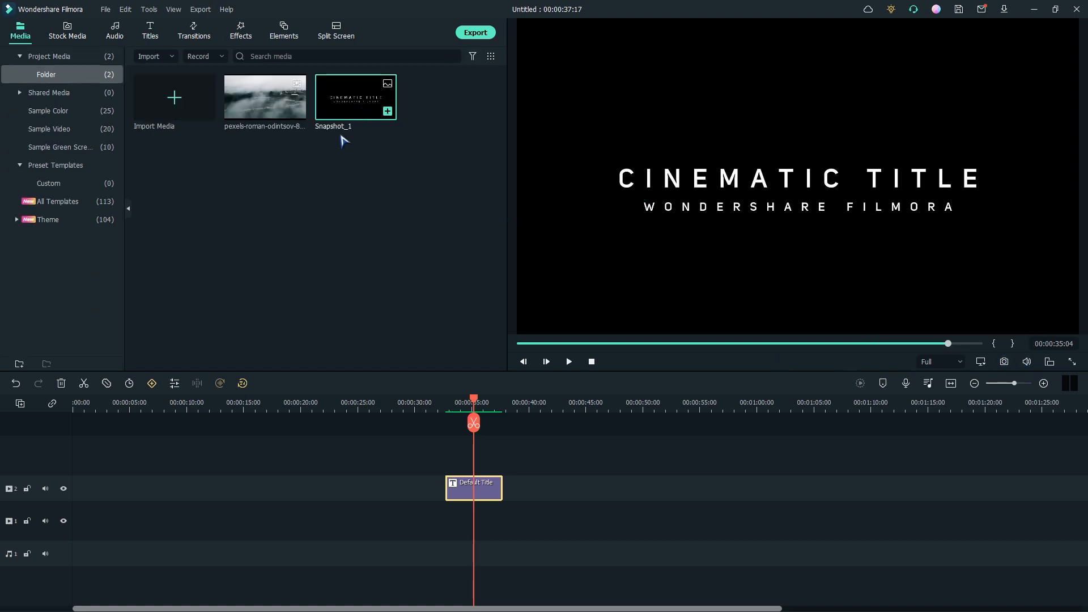
pyautogui.click(568, 361)
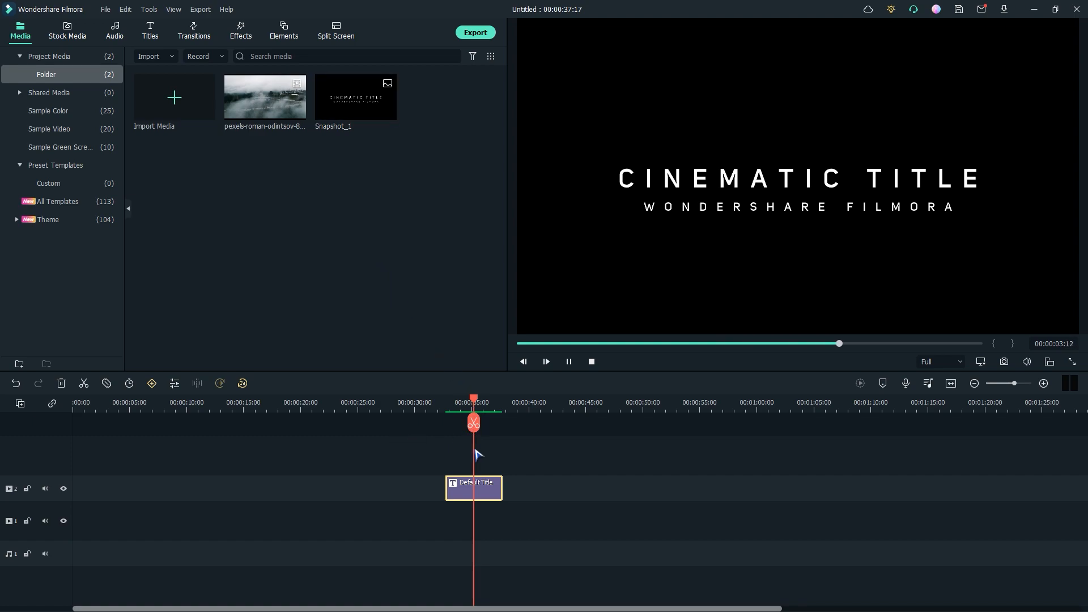
# - Delete the title clip and place the foggy aerial video with Match to Media resolution
pyautogui.click(61, 383)
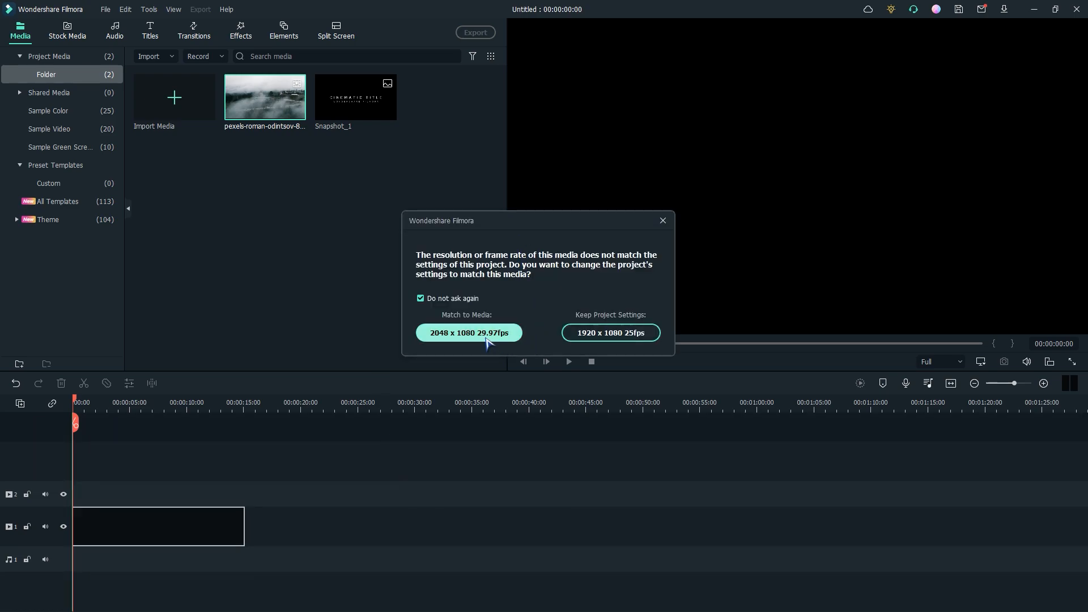
pyautogui.click(610, 332)
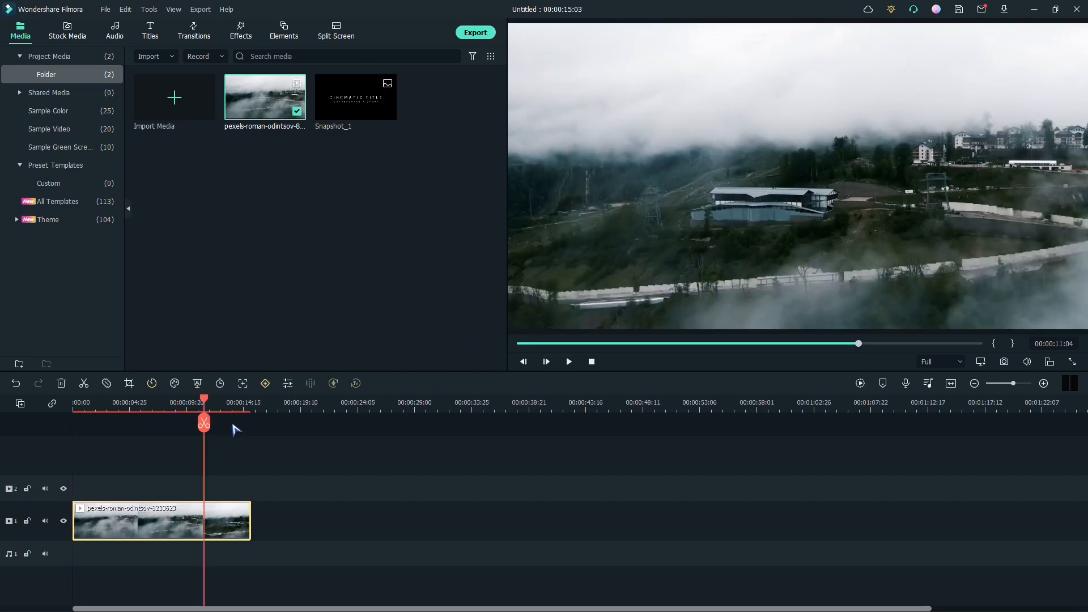
pyautogui.moveTo(163, 524)
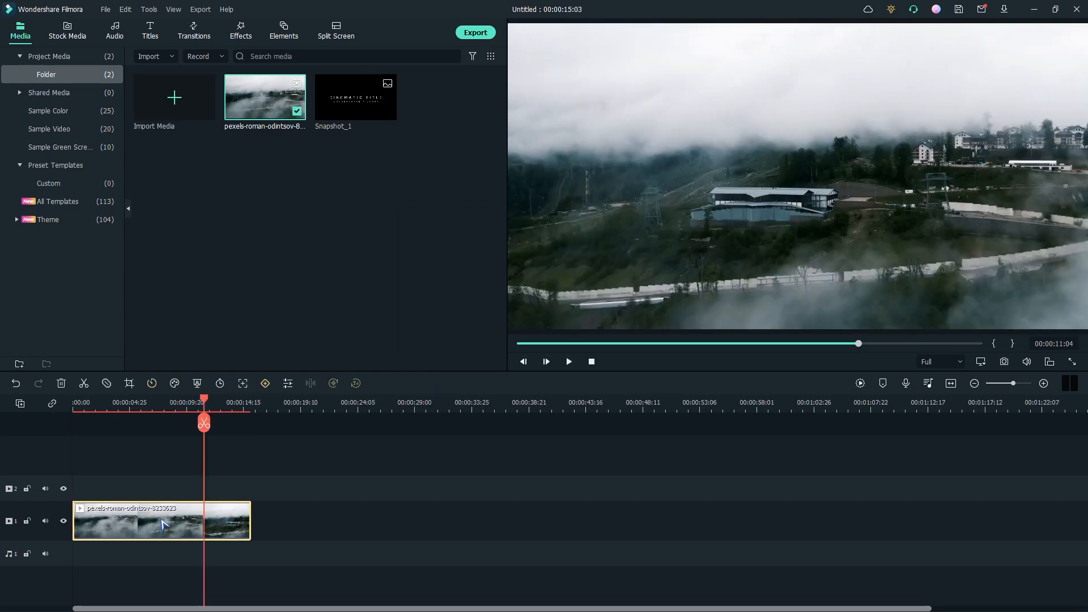
# - In Animation > Customize, add keyframes near the aerial clip's start and end
pyautogui.doubleClick(160, 520)
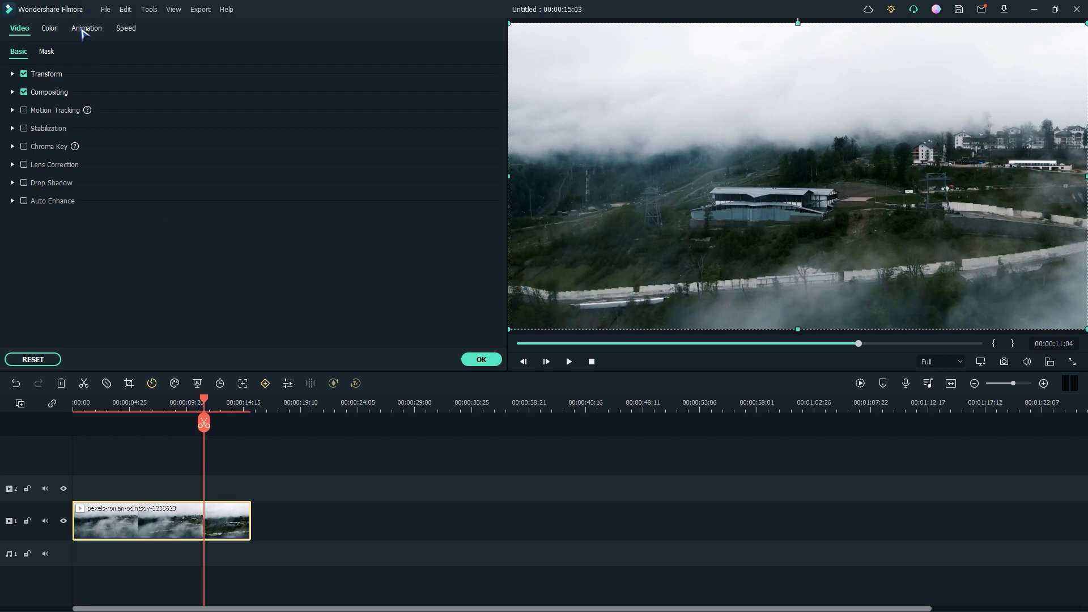
pyautogui.click(86, 27)
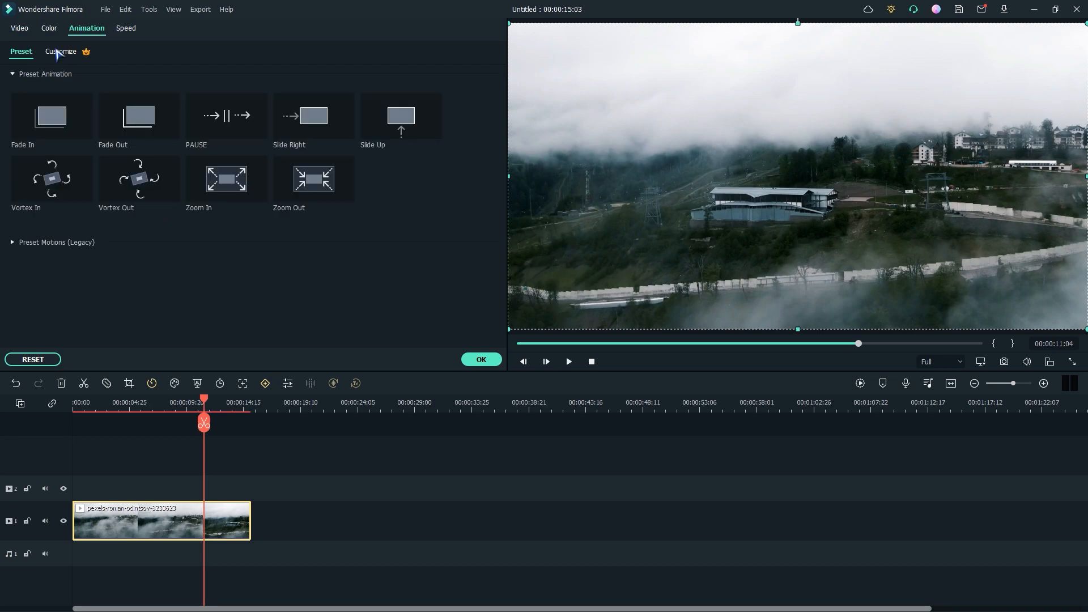
pyautogui.click(60, 51)
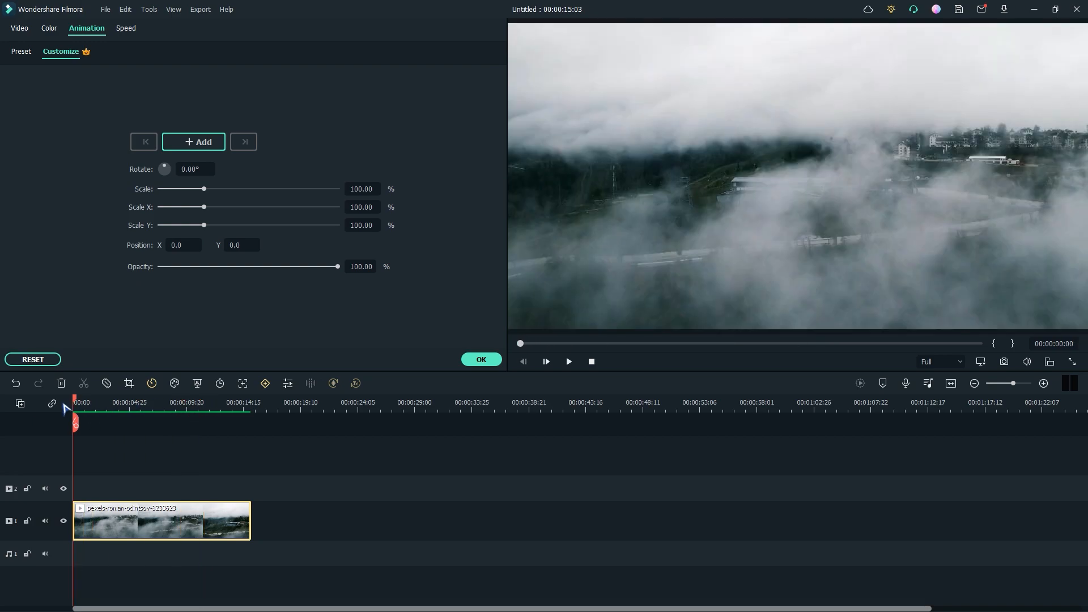
pyautogui.moveTo(138, 406)
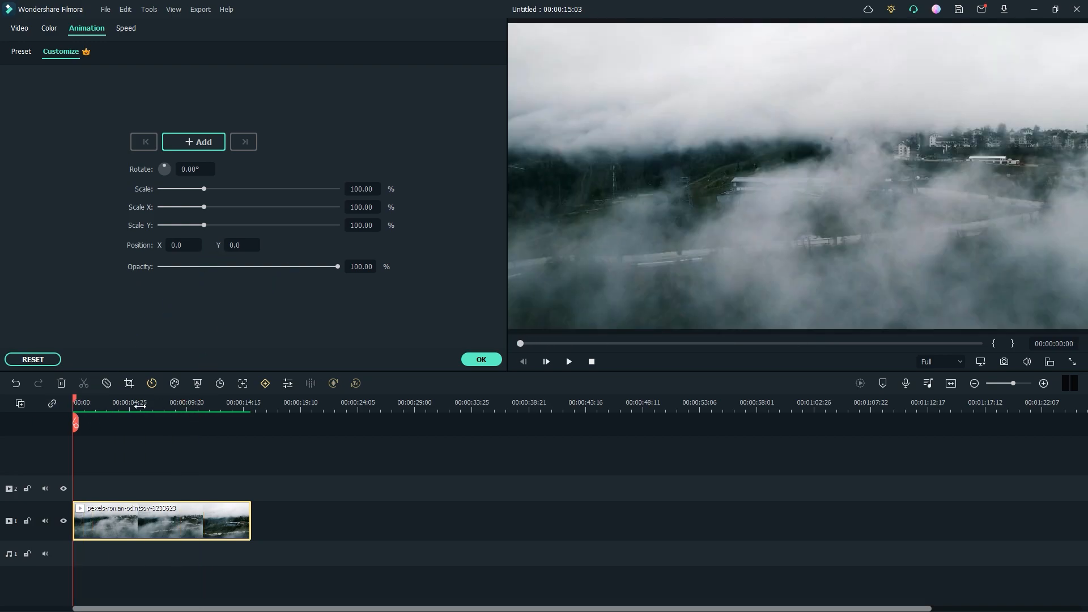
pyautogui.moveTo(338, 270)
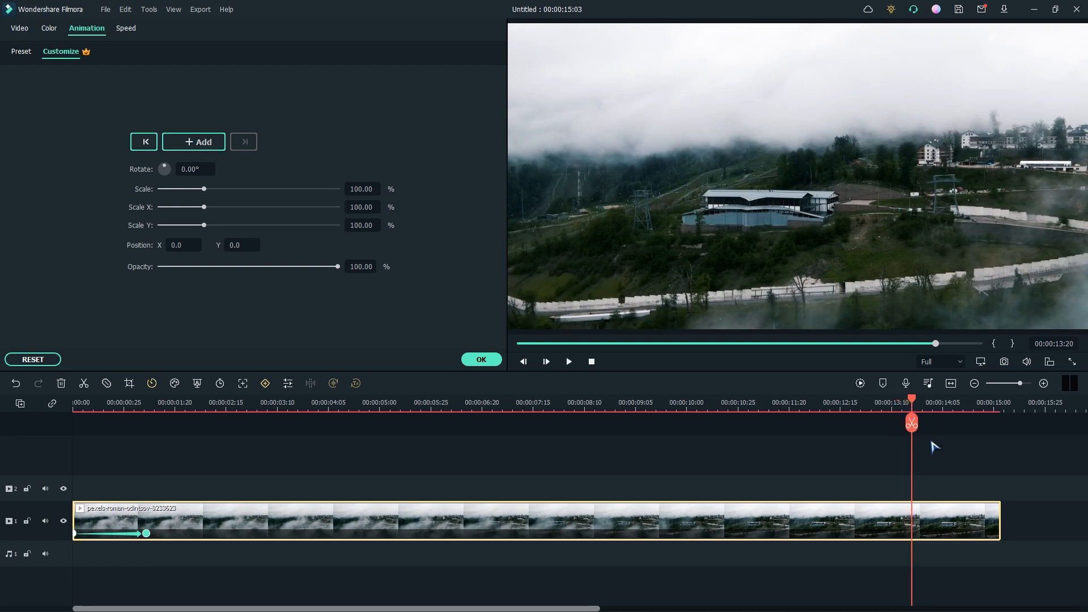
pyautogui.click(193, 142)
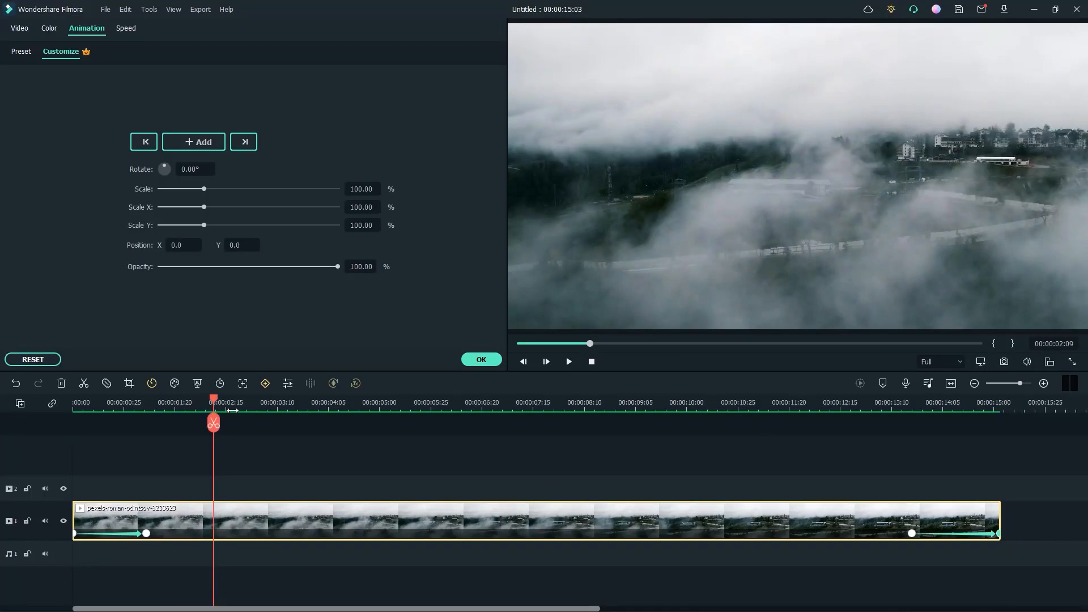
pyautogui.moveTo(423, 530)
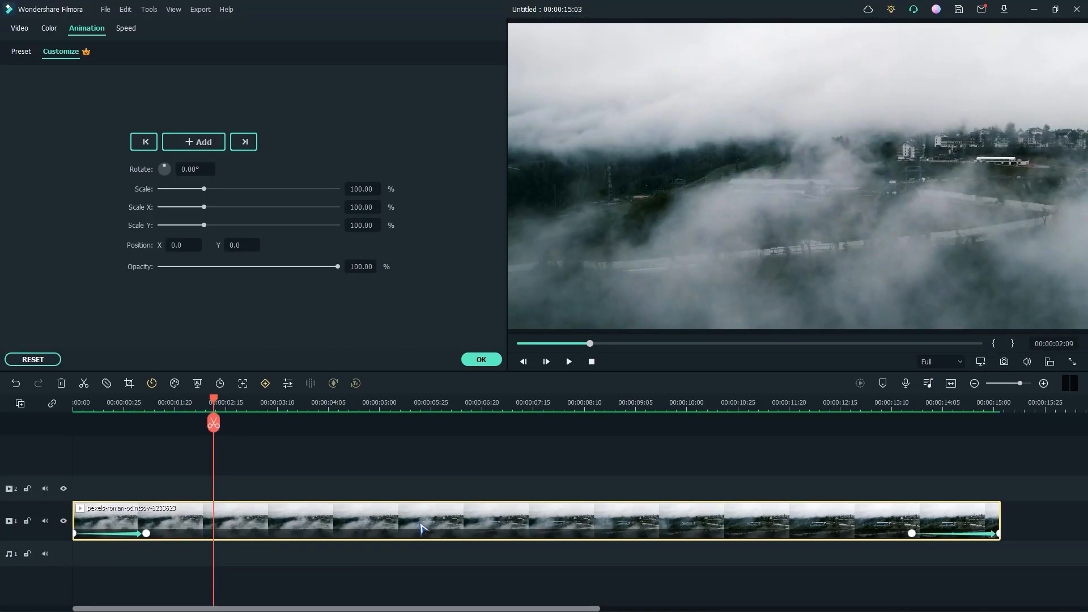
pyautogui.moveTo(52, 35)
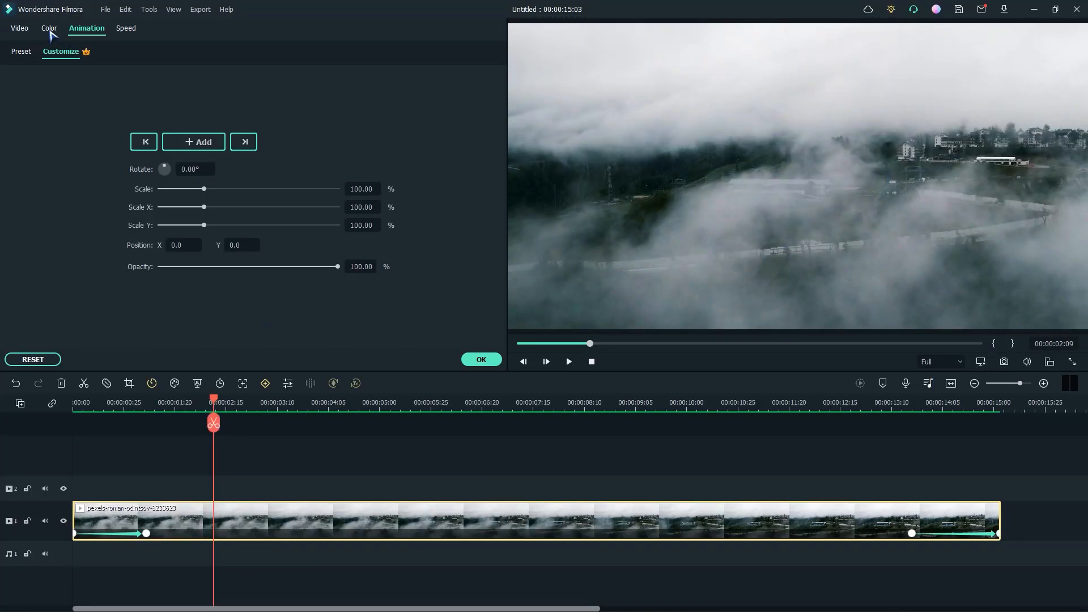
# - Grade the clip cooler with higher contrast and saturation, slightly lower brightness, and a 3D LUT
pyautogui.click(49, 27)
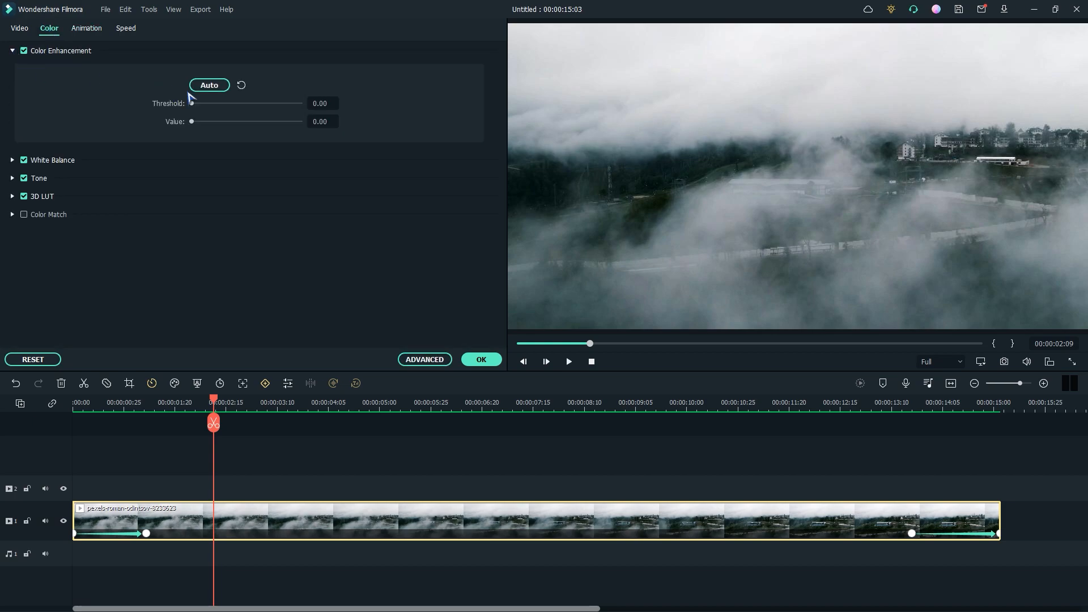
pyautogui.moveTo(212, 138)
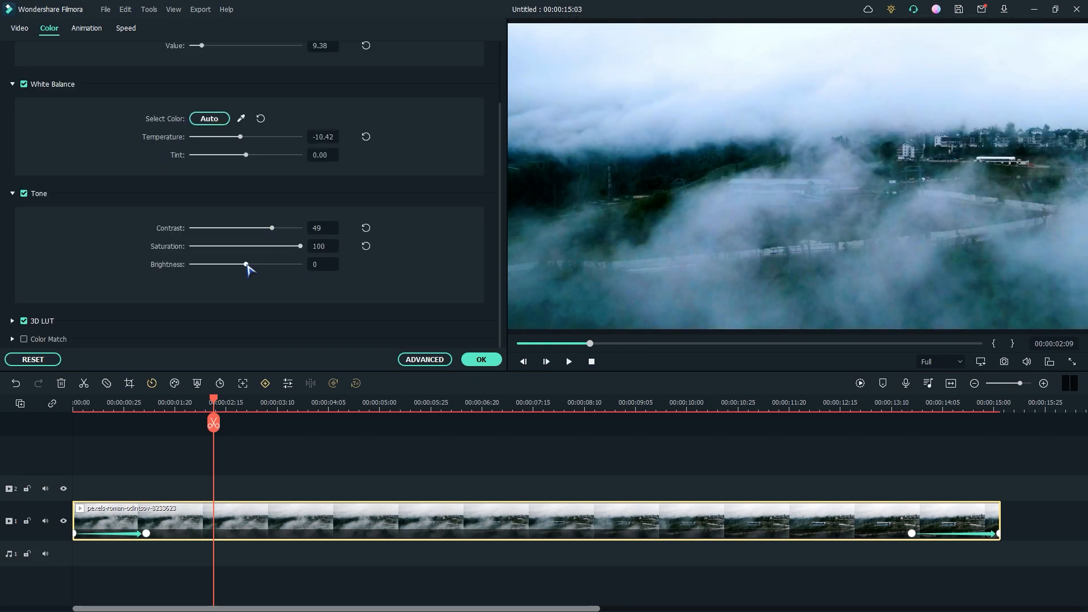
pyautogui.click(245, 299)
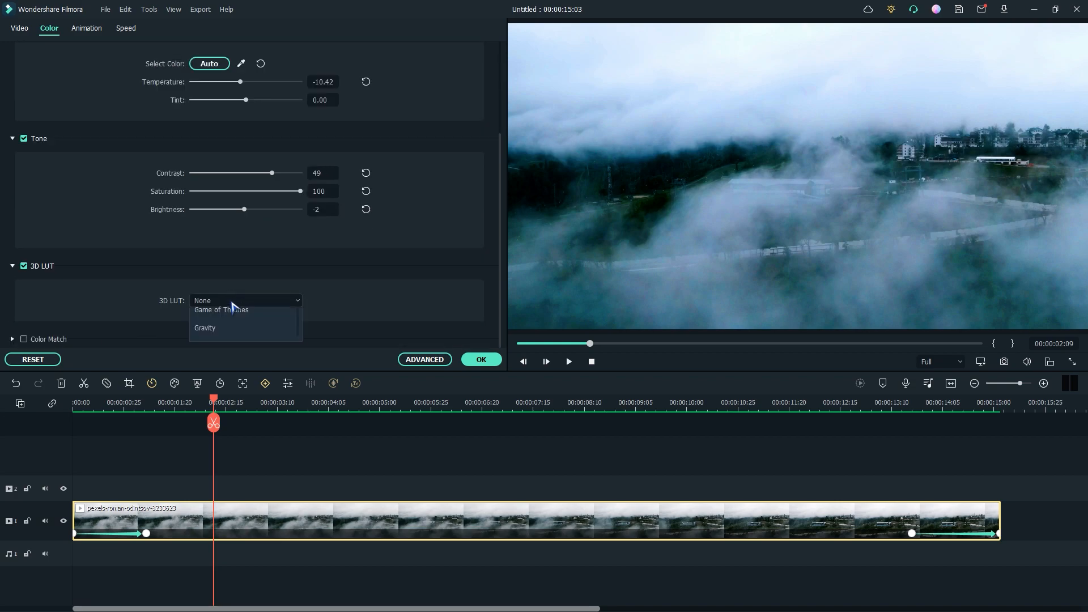
pyautogui.click(221, 309)
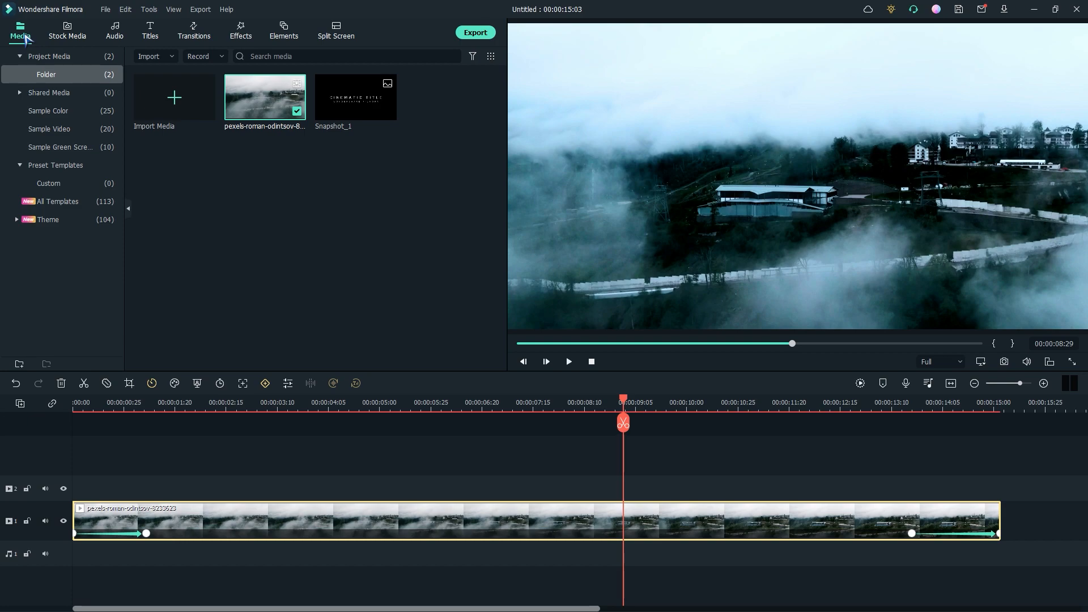
# - Place a White sample colour clip on track 2 above the aerial video and edit it
pyautogui.click(49, 110)
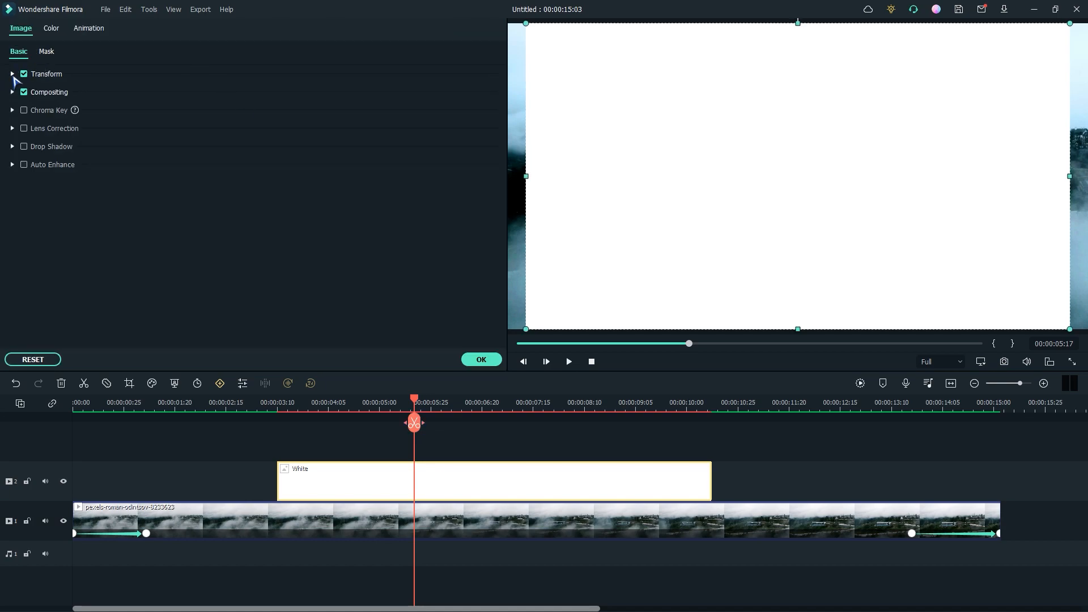
# - Set the white solid's Transform scale to 117%
pyautogui.click(11, 74)
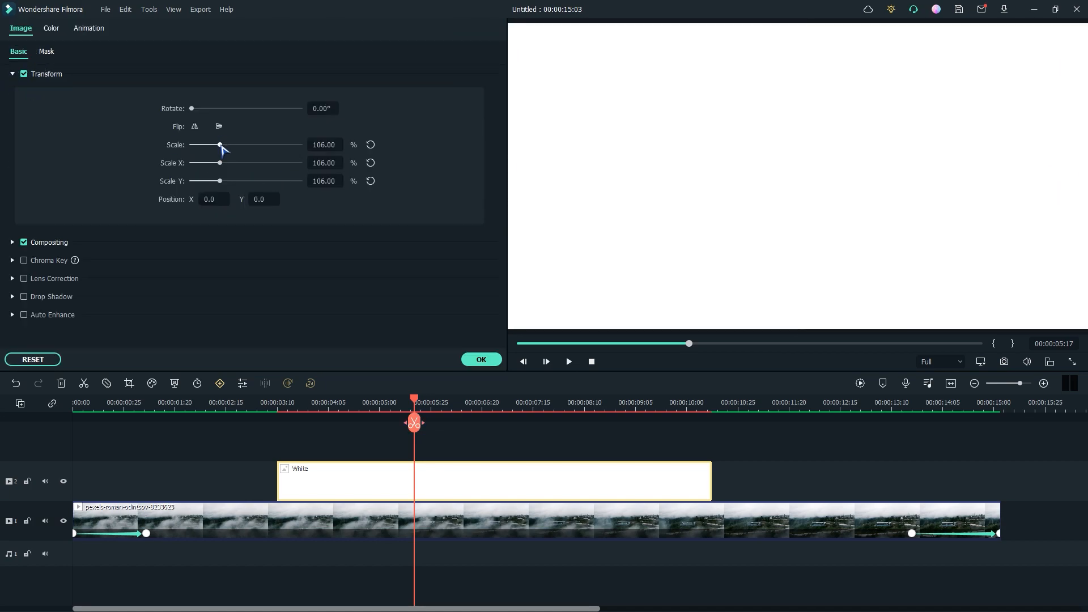
pyautogui.moveTo(221, 144); pyautogui.dragTo(224, 144)
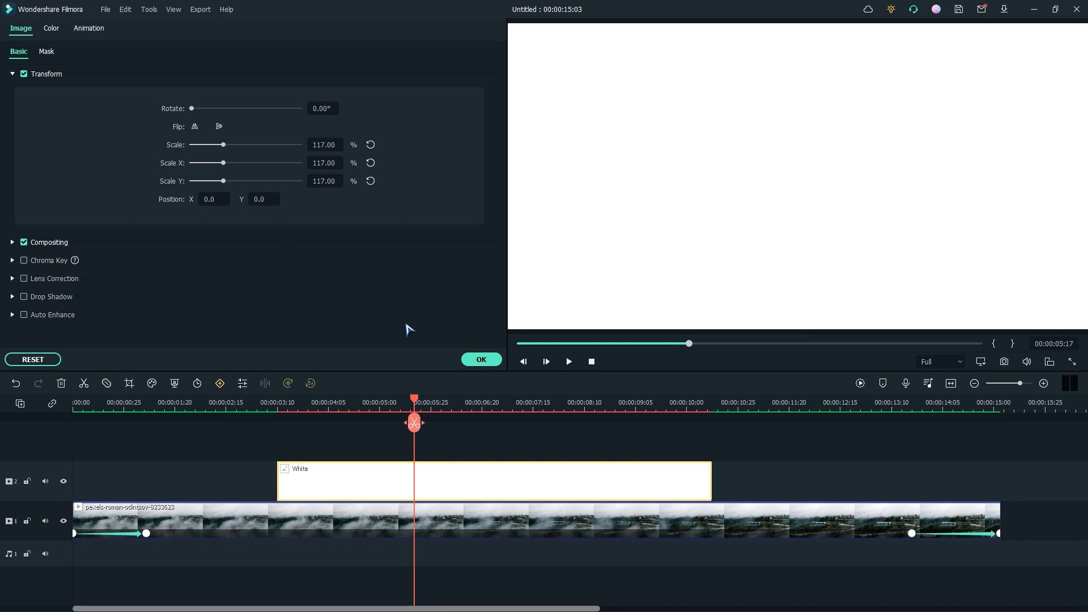
pyautogui.click(46, 51)
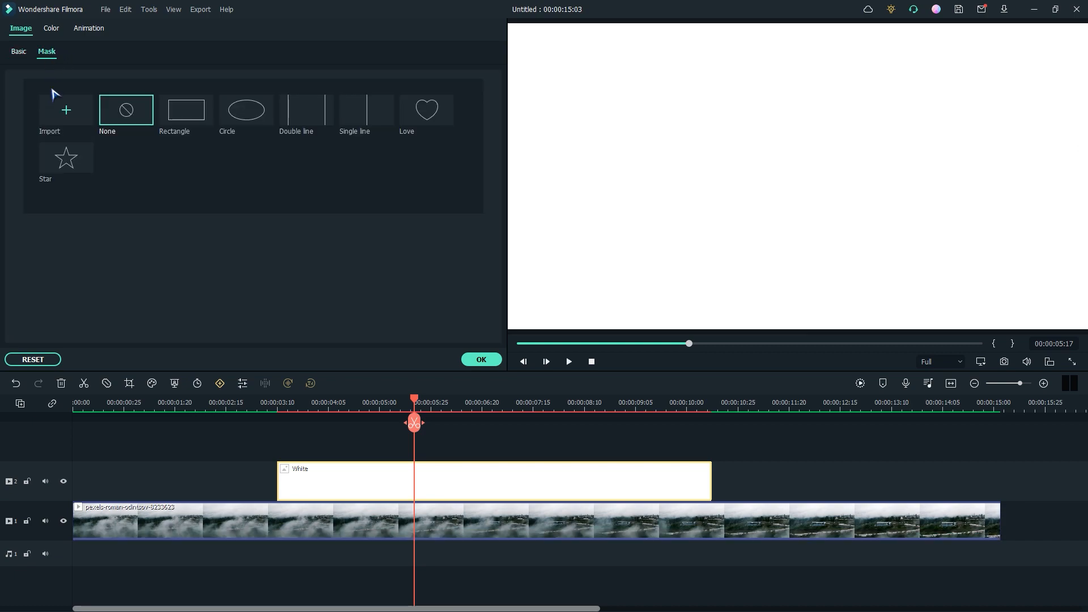
# - Import the title snapshot as a mask named Cinematic Title and apply it to the white solid
pyautogui.click(66, 111)
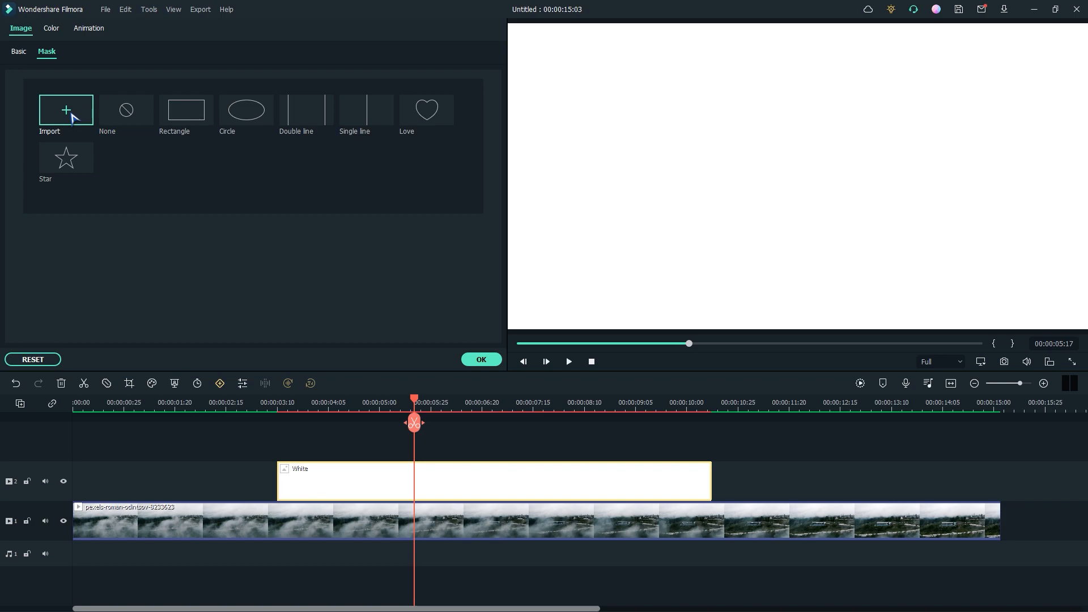
pyautogui.click(66, 110)
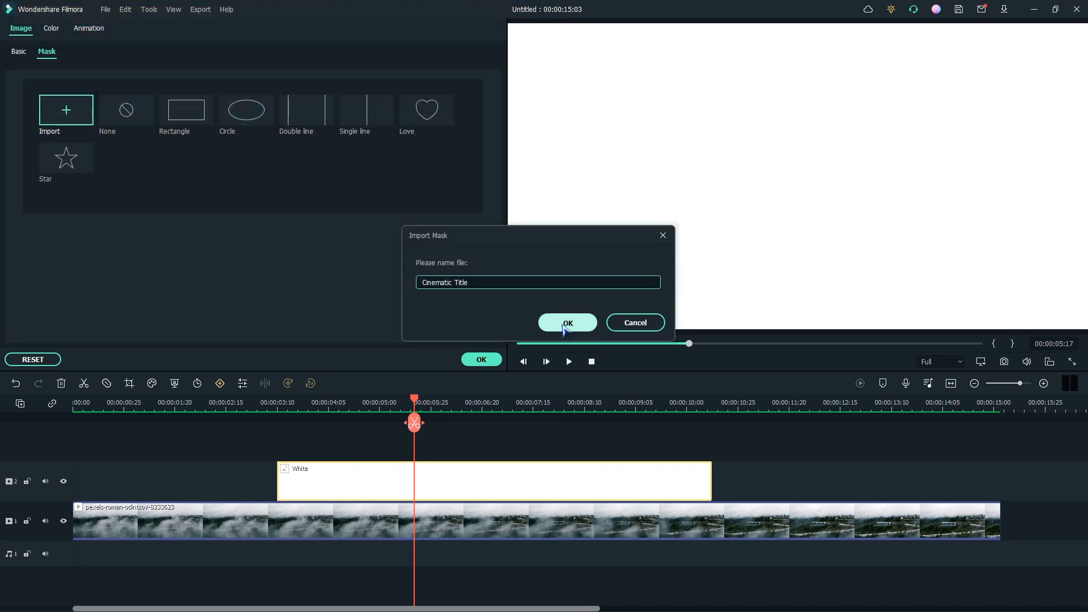
pyautogui.click(567, 323)
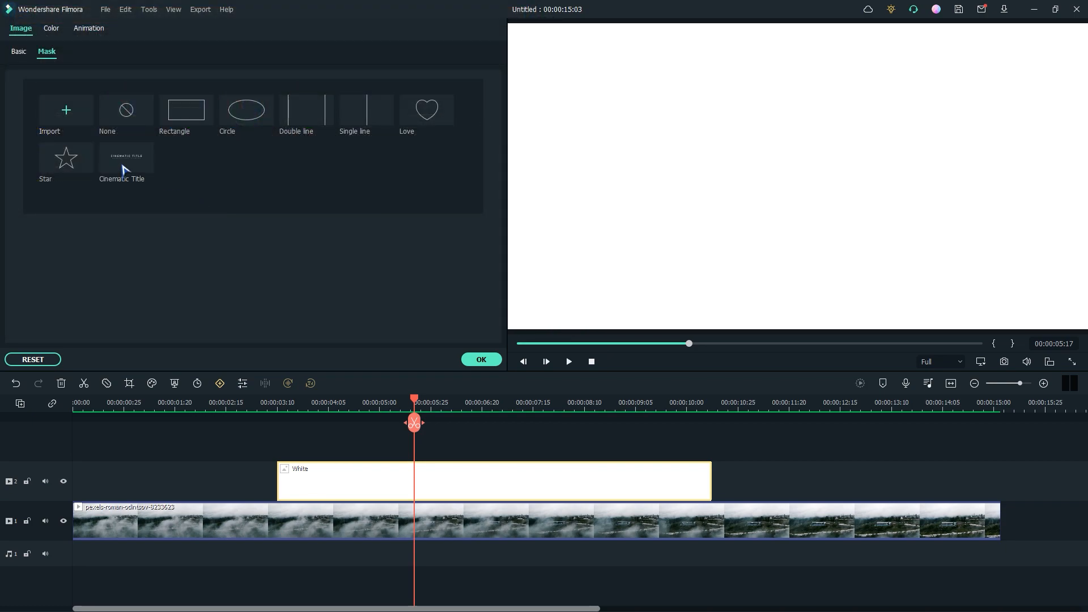
pyautogui.click(125, 156)
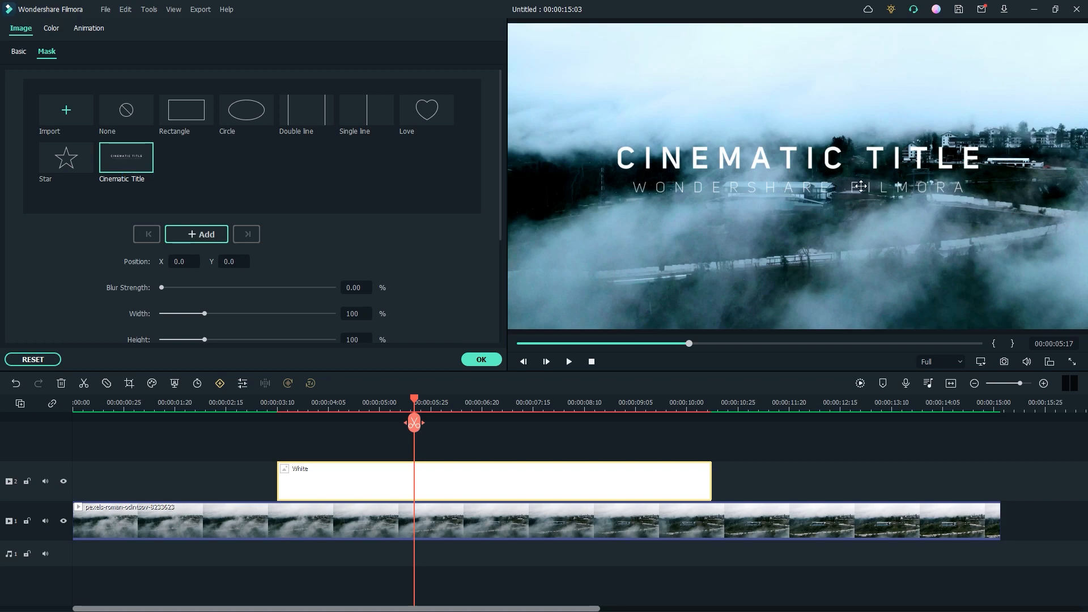
# - Add Blur Strength mask keyframes at the white solid's start and around 9:17, then check the result
pyautogui.scroll(-3)
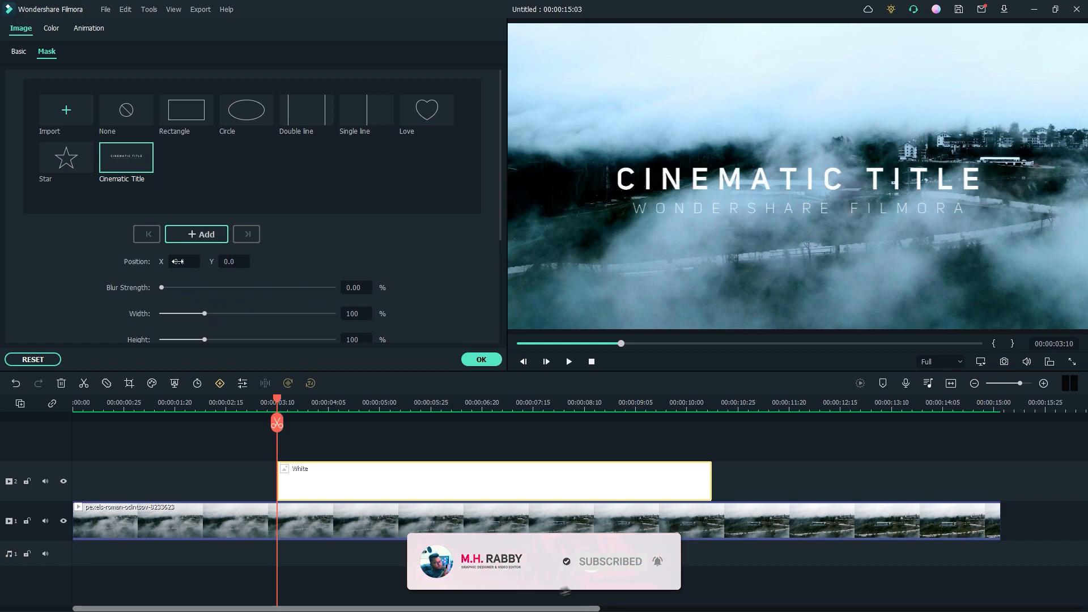
pyautogui.click(196, 233)
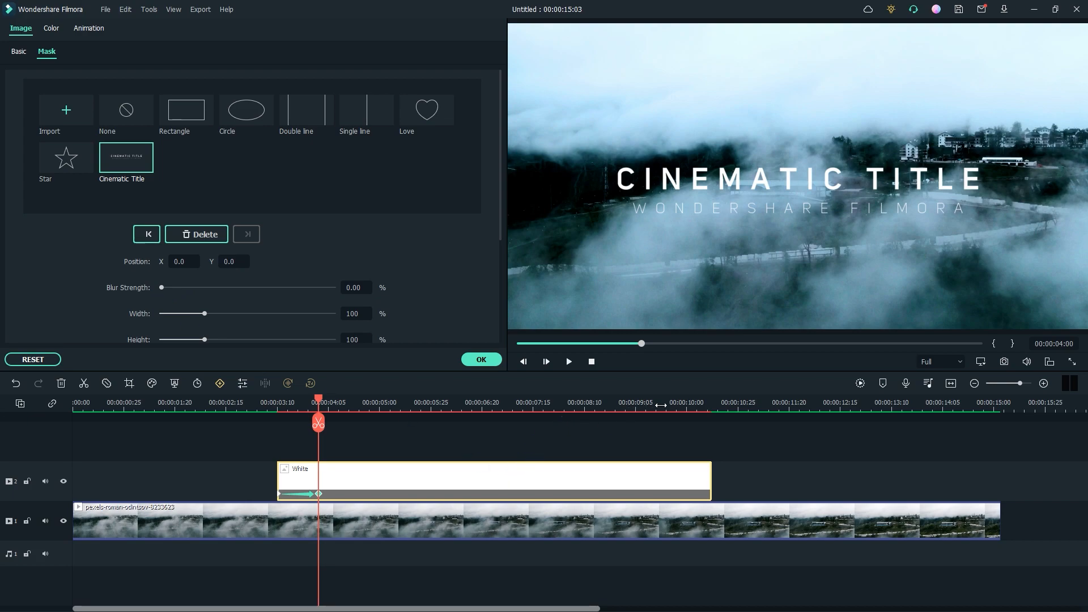
pyautogui.click(659, 402)
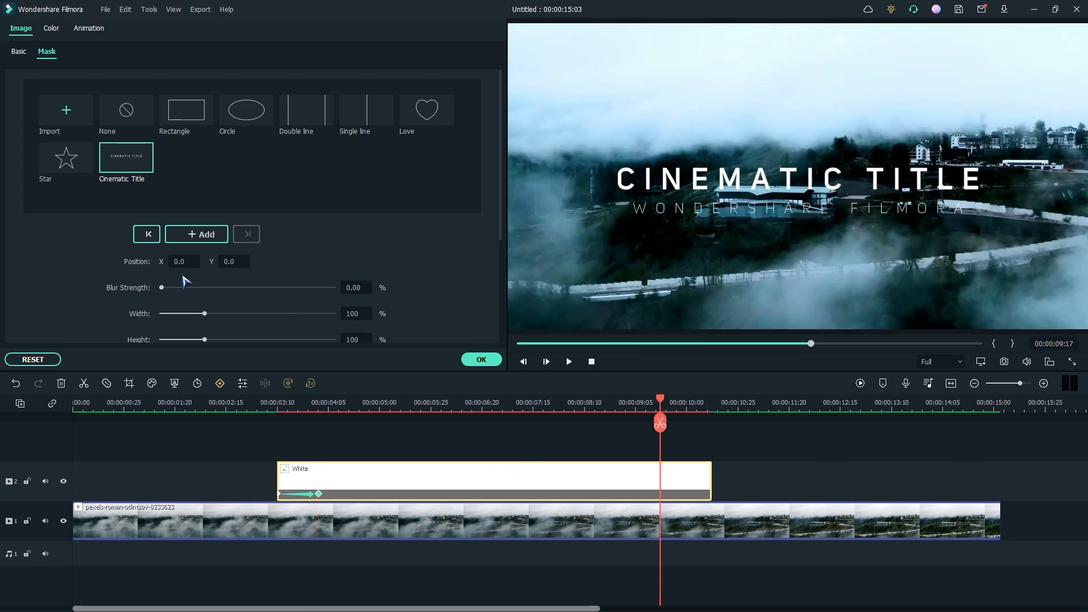
pyautogui.click(207, 233)
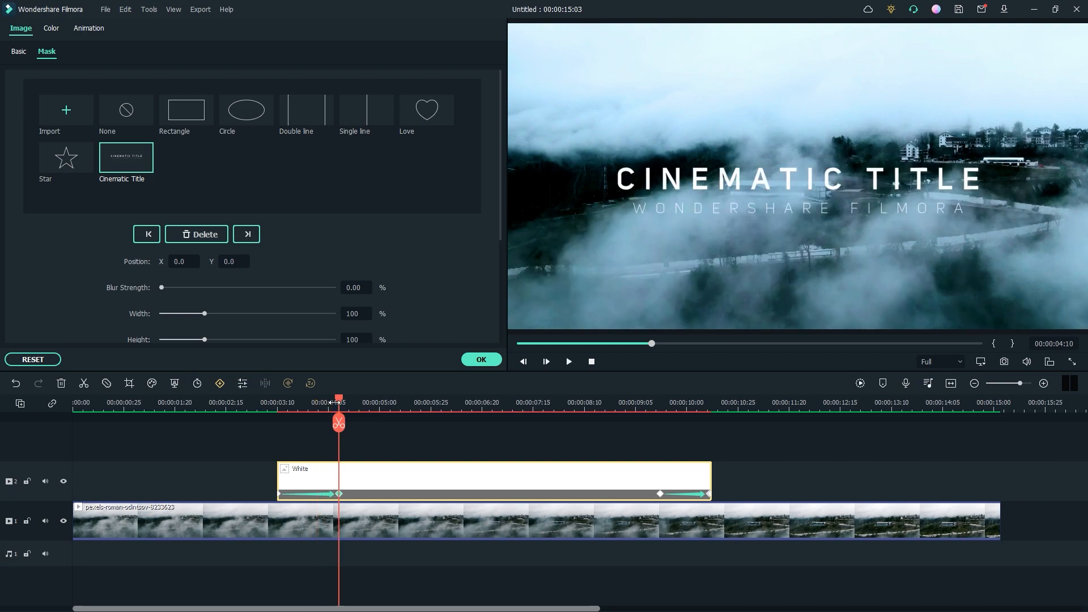
pyautogui.click(568, 360)
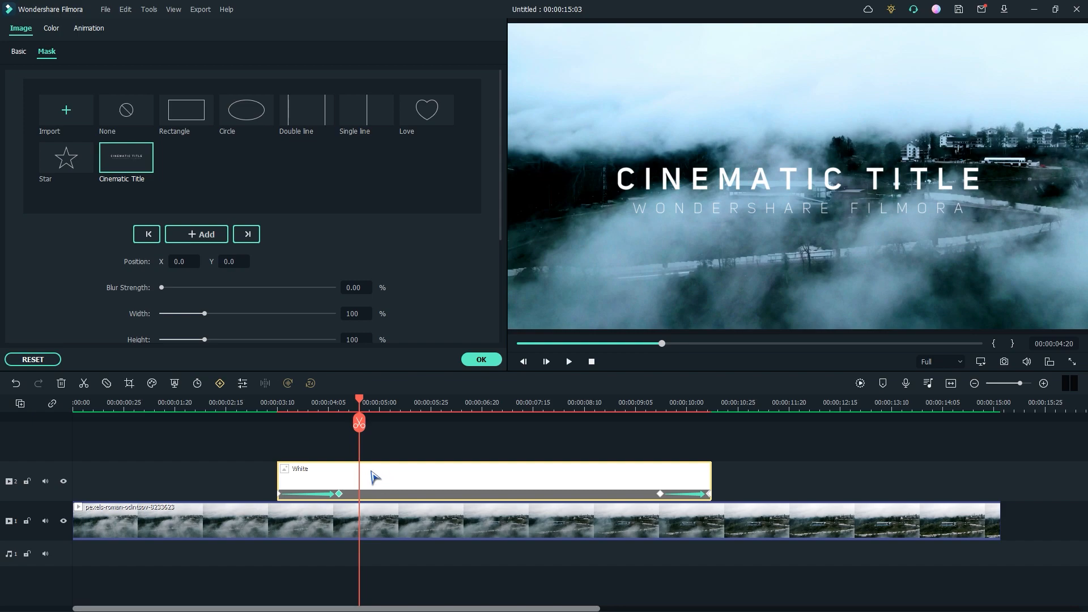
# - Add opacity keyframes near the white clip's start and end for a fade in/out, then confirm with OK
pyautogui.click(88, 27)
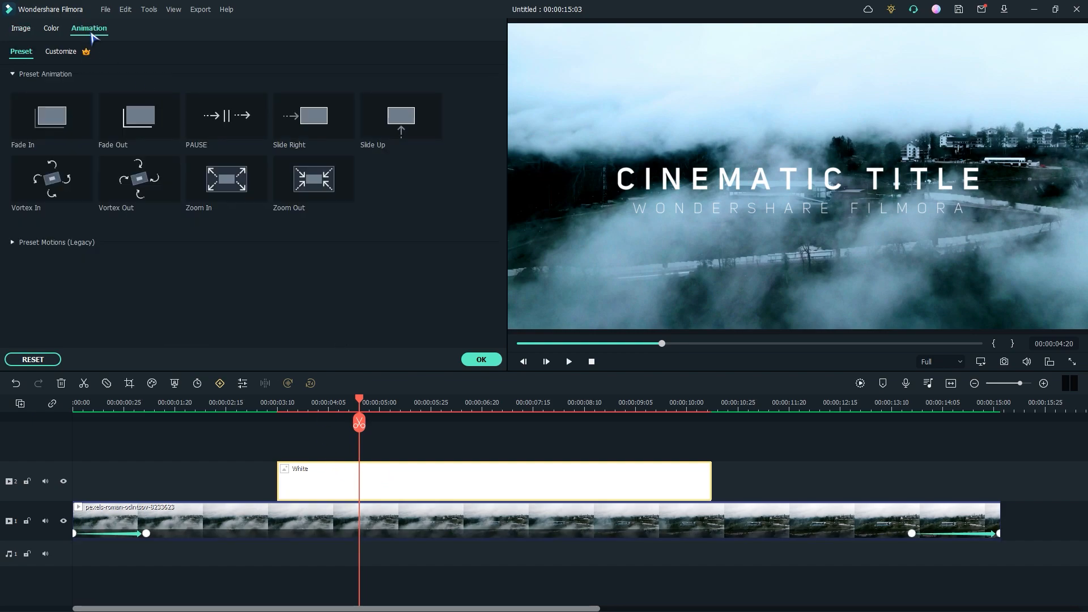
pyautogui.click(60, 51)
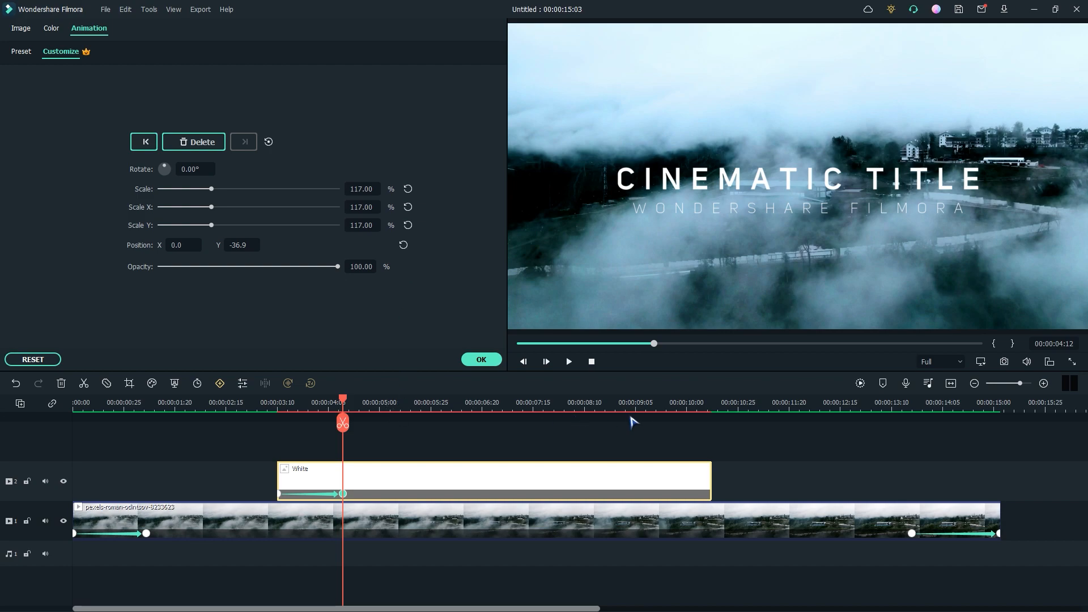
pyautogui.click(635, 401)
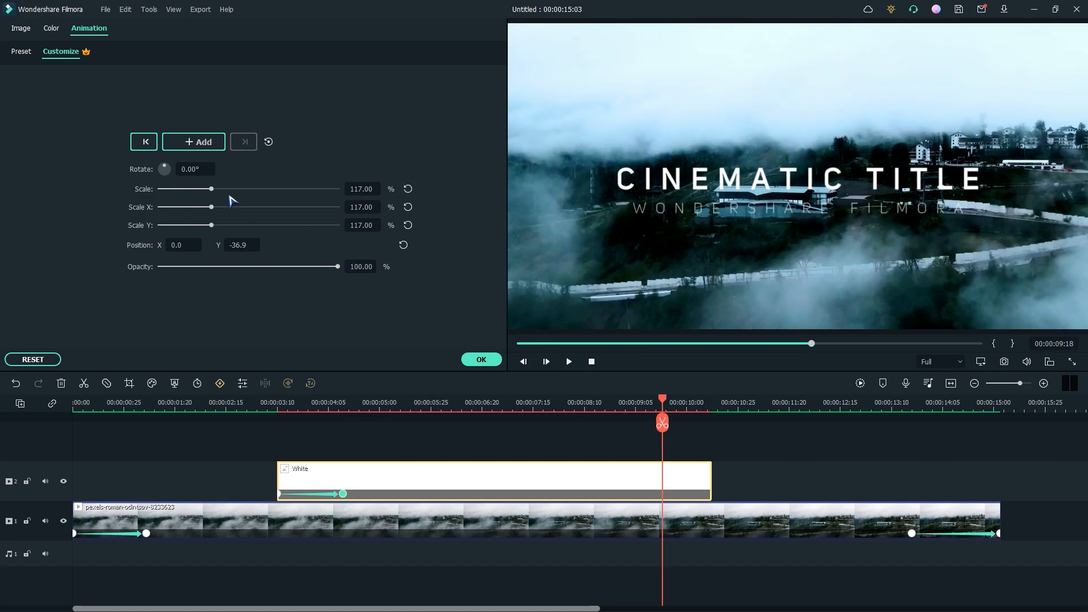
pyautogui.click(193, 141)
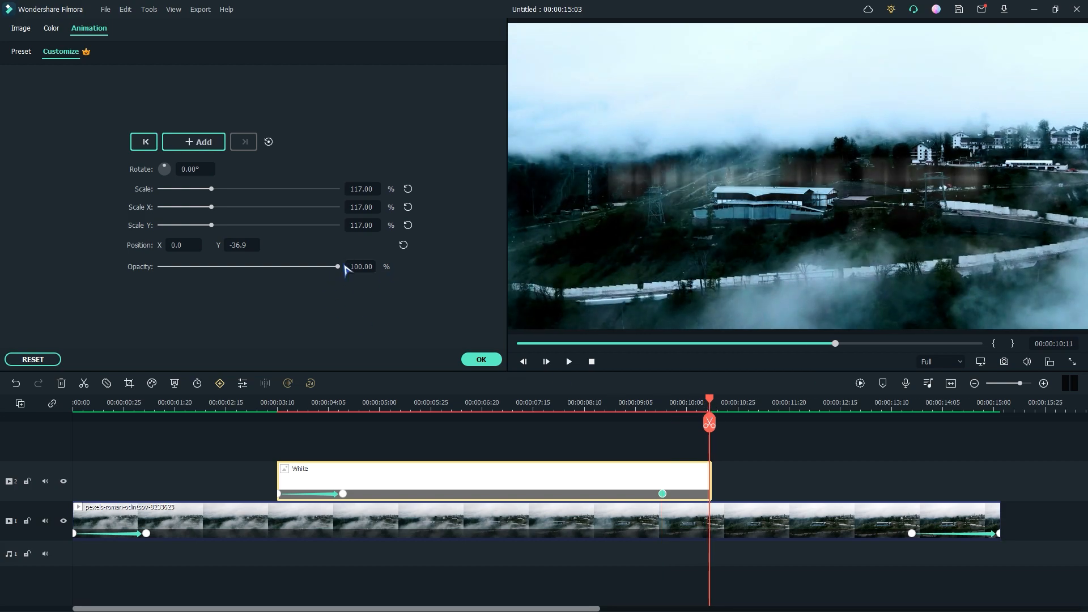
pyautogui.click(480, 359)
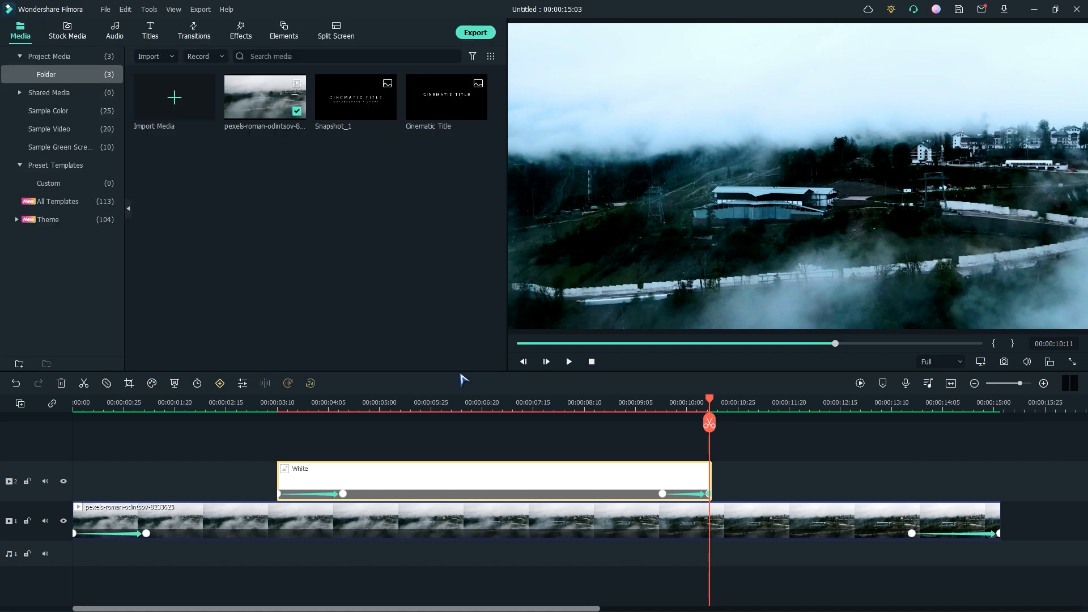
pyautogui.click(567, 362)
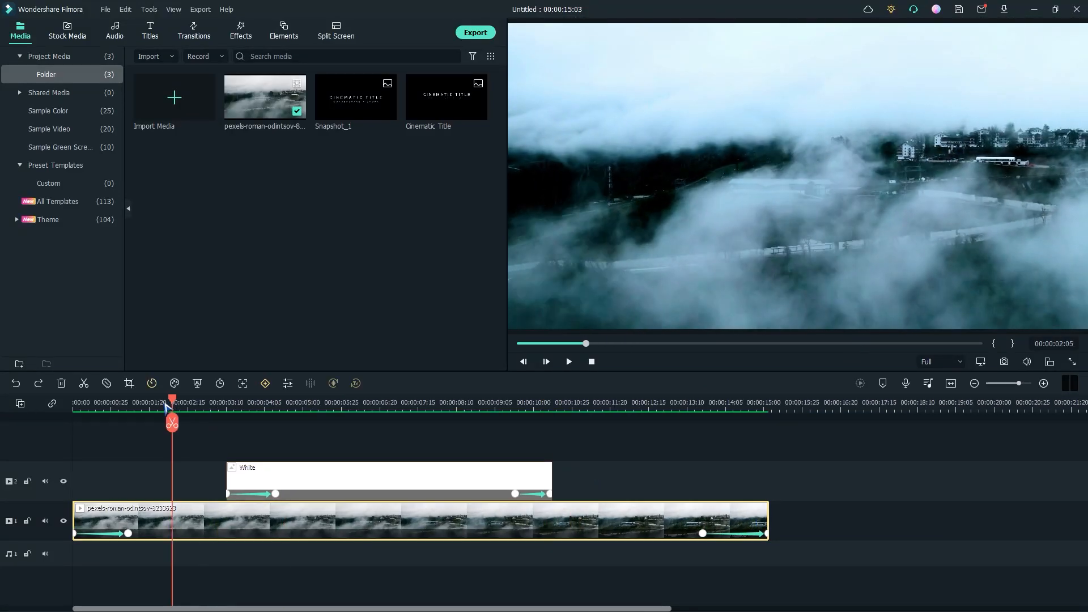
pyautogui.moveTo(172, 401); pyautogui.dragTo(208, 401)
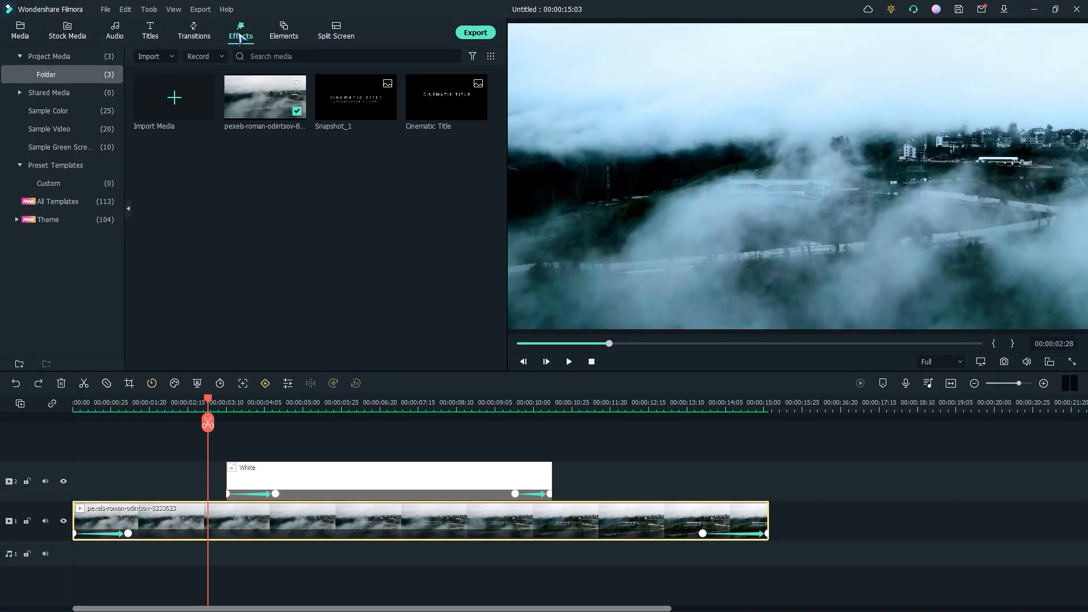
# - Apply the Cinema 21:9 letterbox effect over the full project length
pyautogui.click(241, 30)
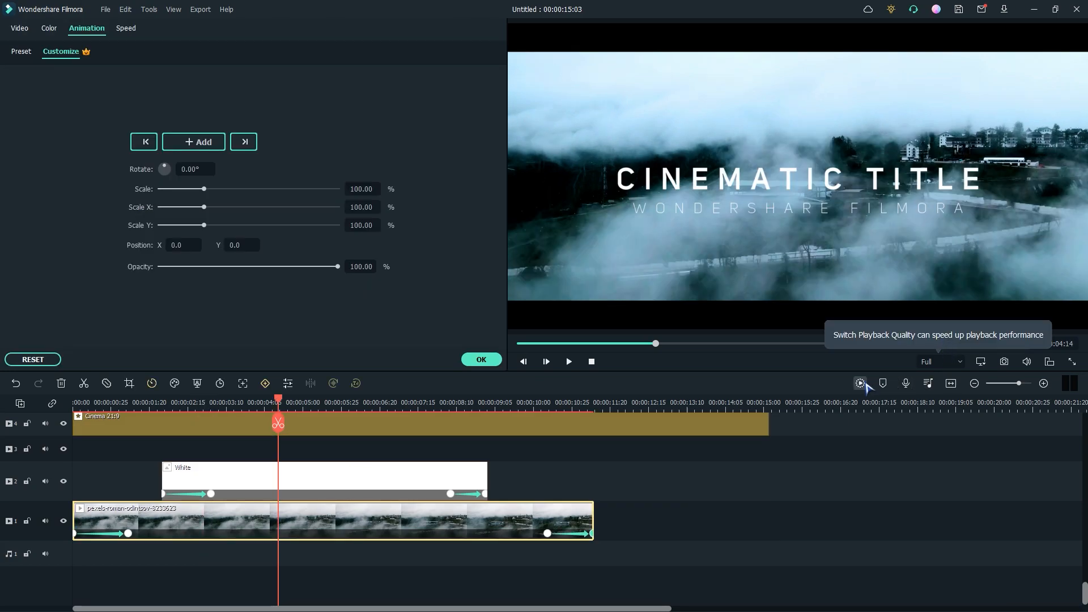
# - Render the preview and play the sequence from 0, revisiting the CINEMATIC TITLE moment
pyautogui.click(859, 383)
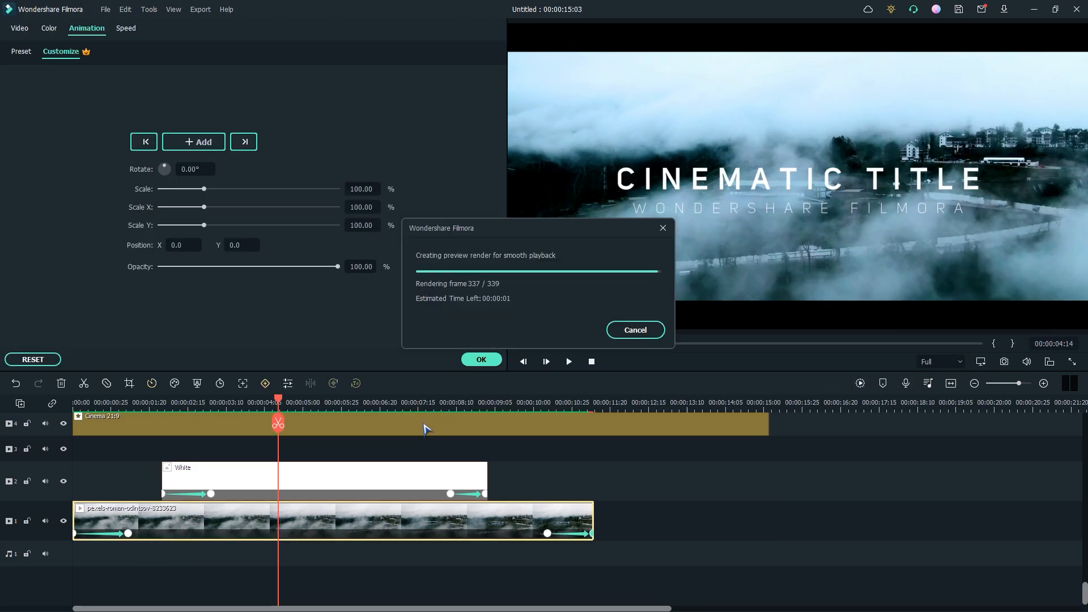
pyautogui.click(633, 330)
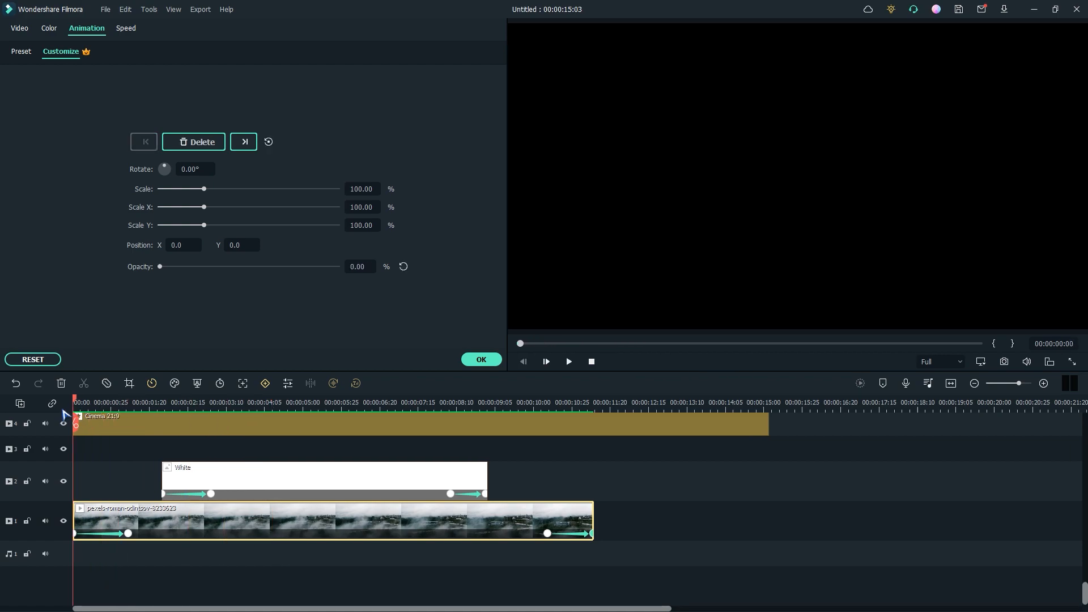
pyautogui.click(567, 361)
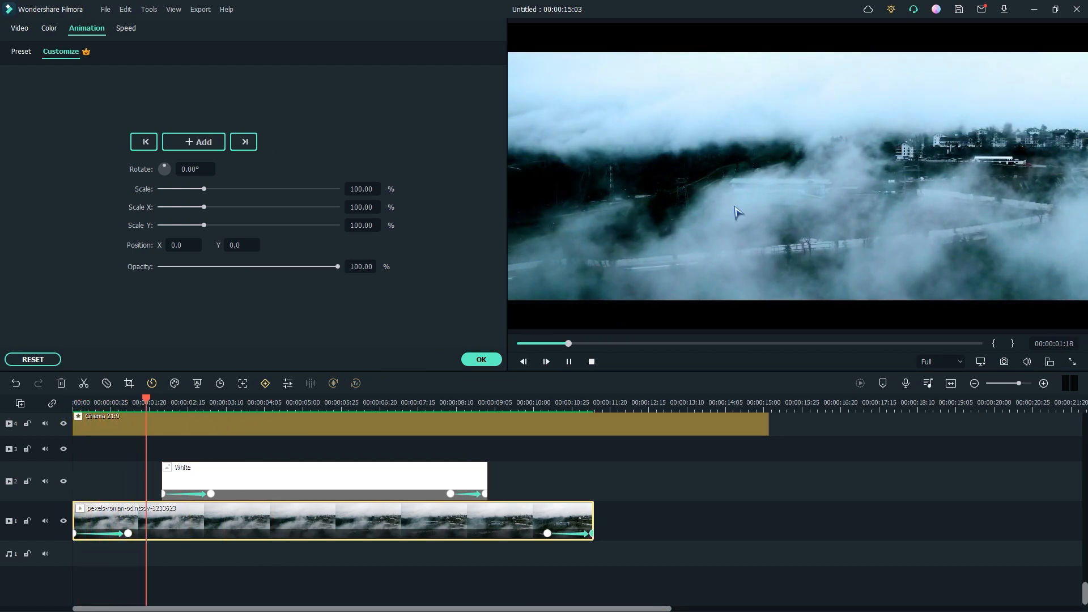
pyautogui.click(545, 360)
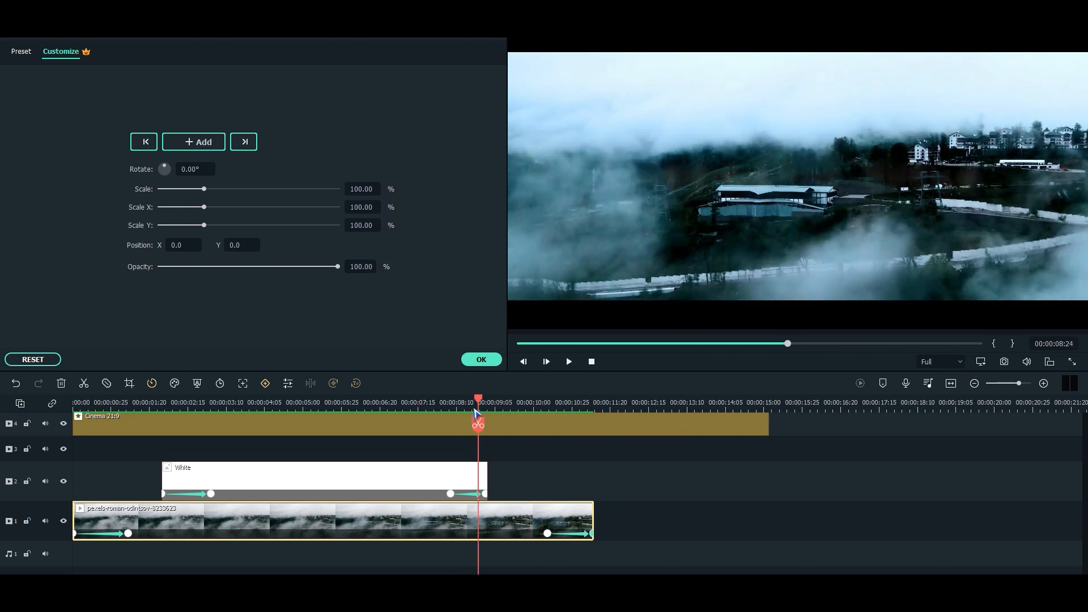
pyautogui.click(321, 403)
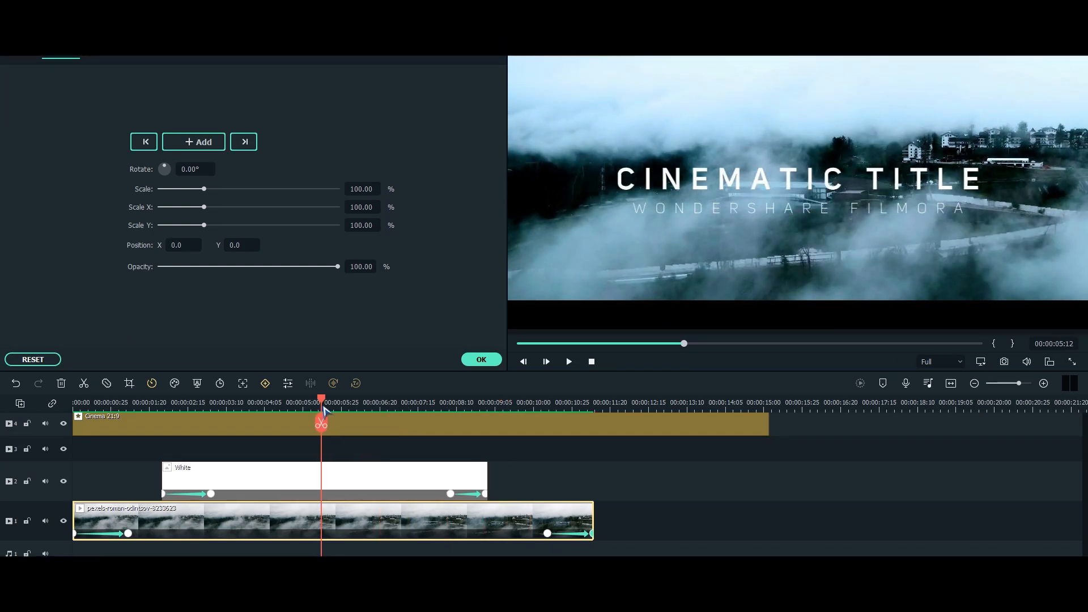